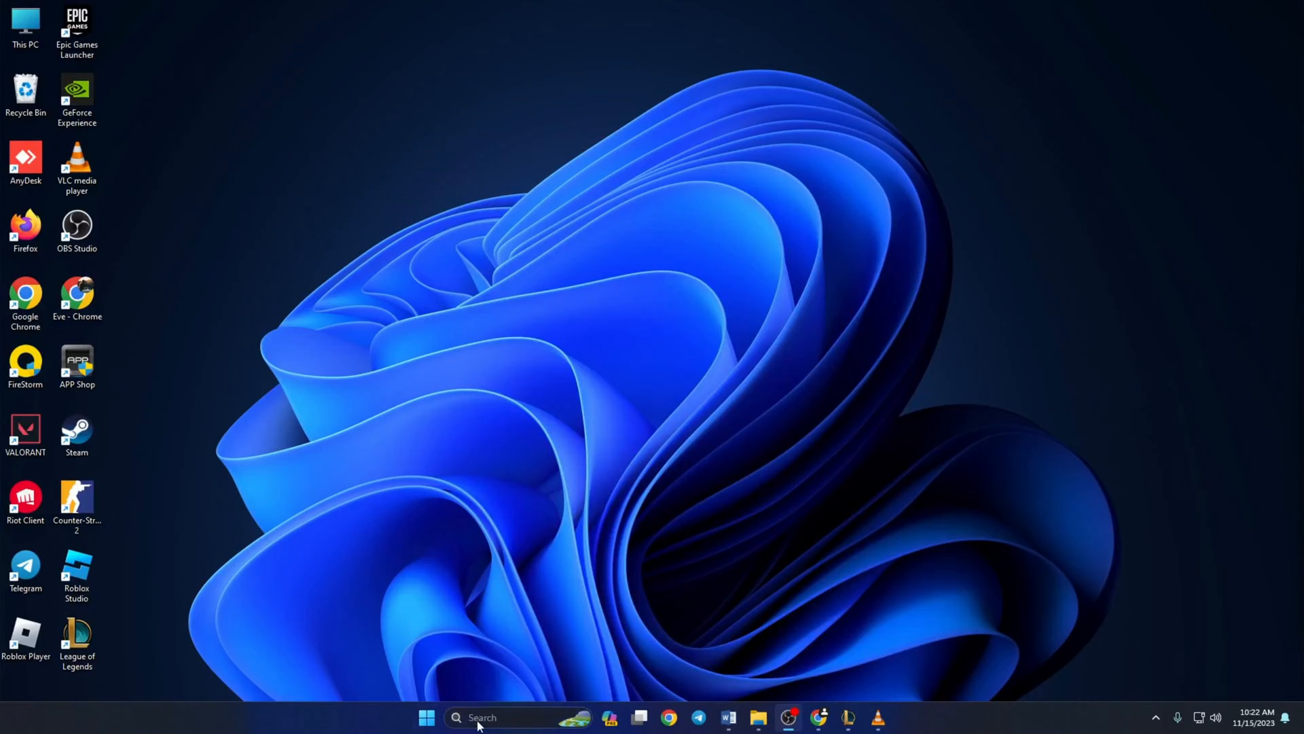
Open Services, scroll to the vgc service and restart it
{"action": "type", "text": "services"}
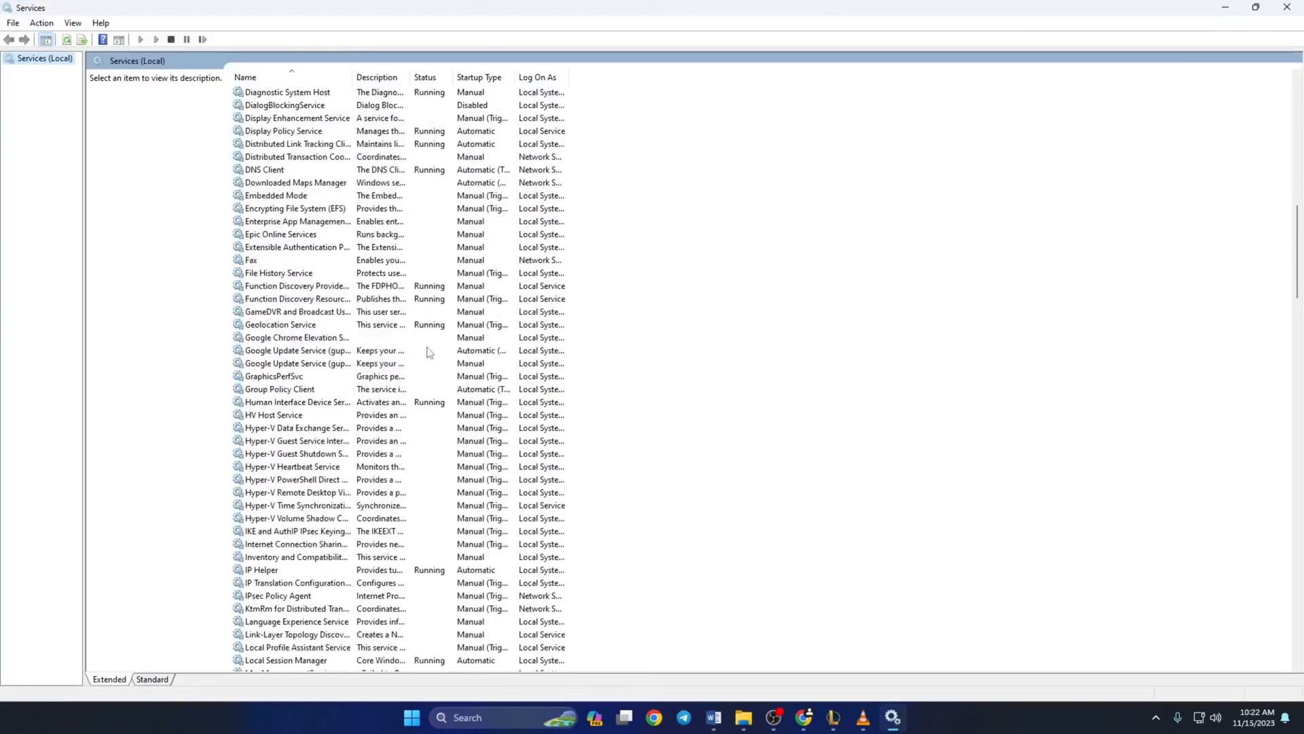
{"action": "scroll", "scroll_direction": "down", "scroll_amount": 3}
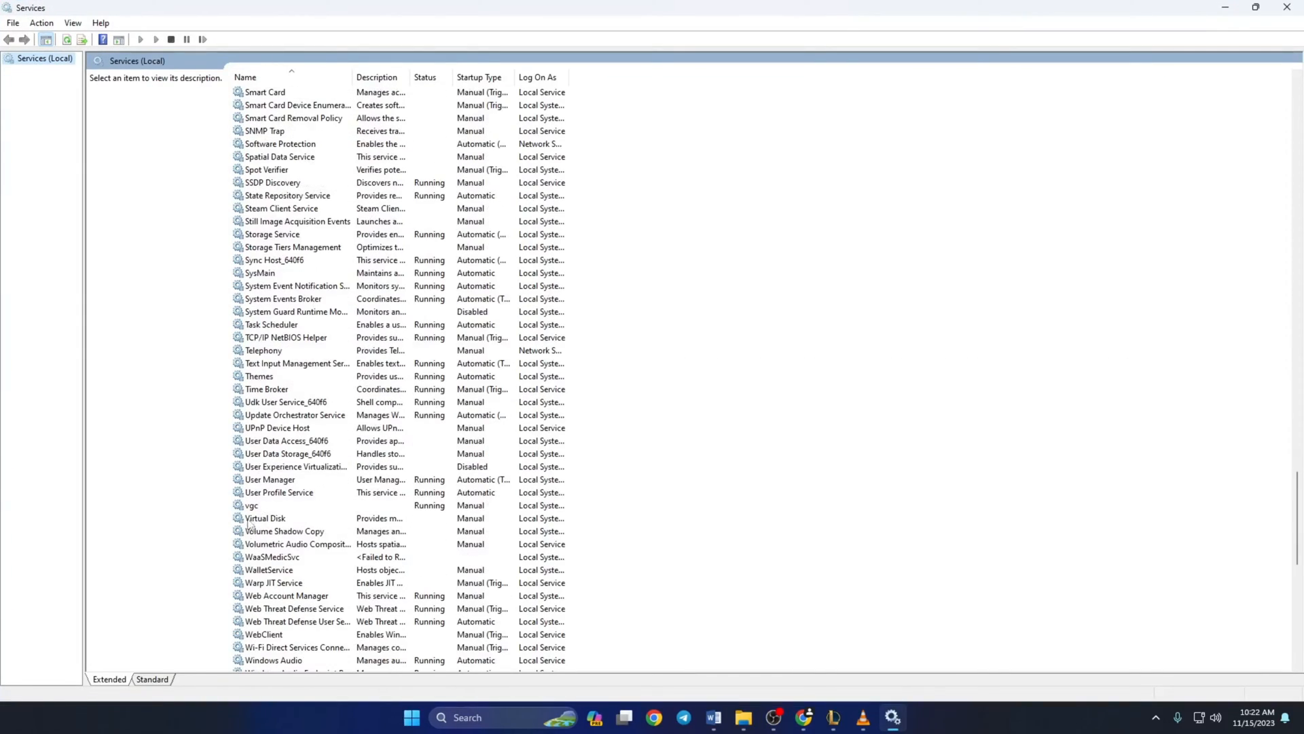
{"action": "right_click", "coordinate": [250, 505]}
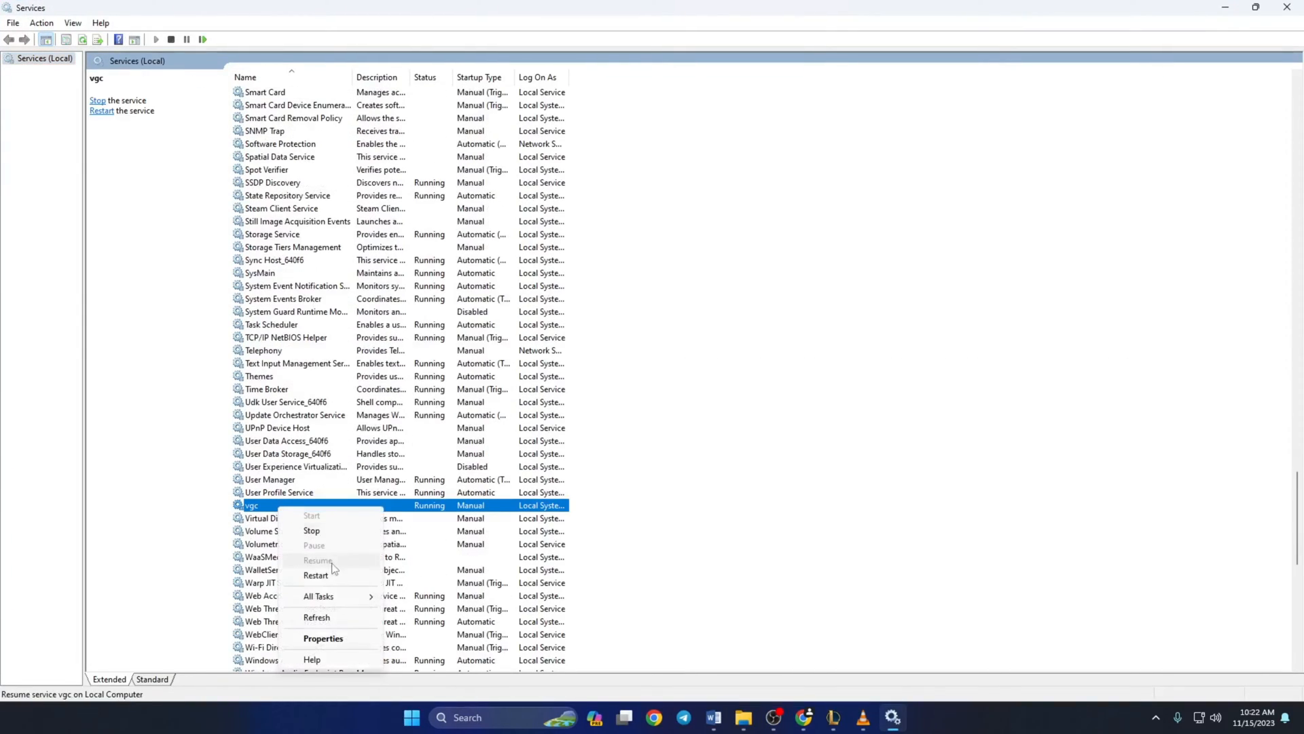
{"action": "left_click", "coordinate": [311, 529]}
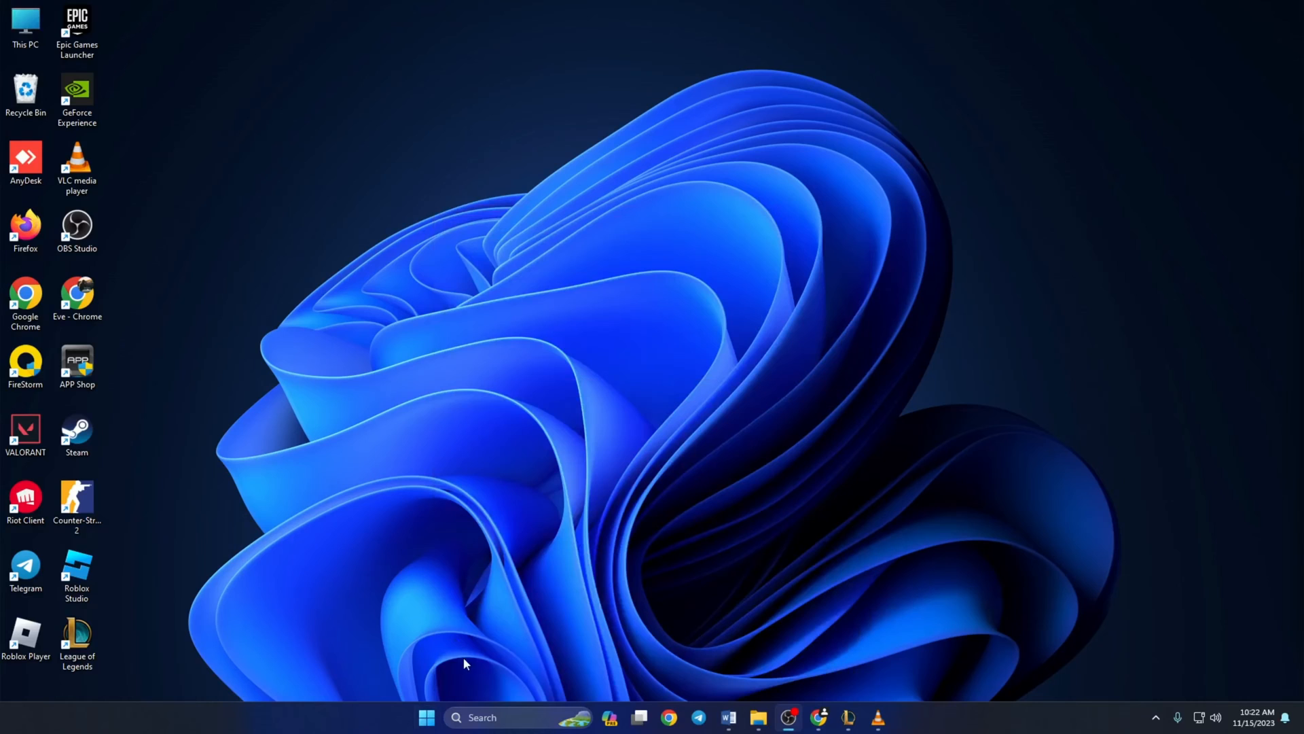
{"action": "mouse_move", "coordinate": [474, 690]}
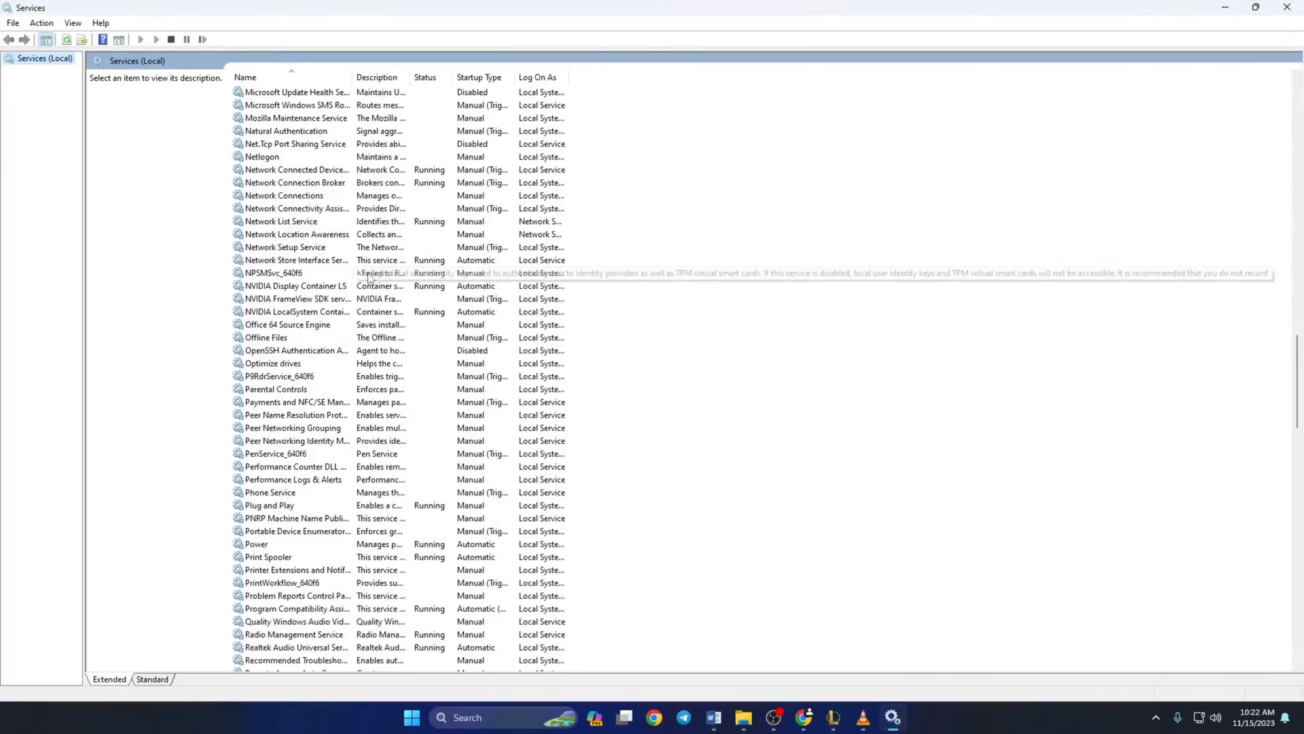
Set the vgc service's startup type to Automatic, then start the service
{"action": "right_click", "coordinate": [252, 389]}
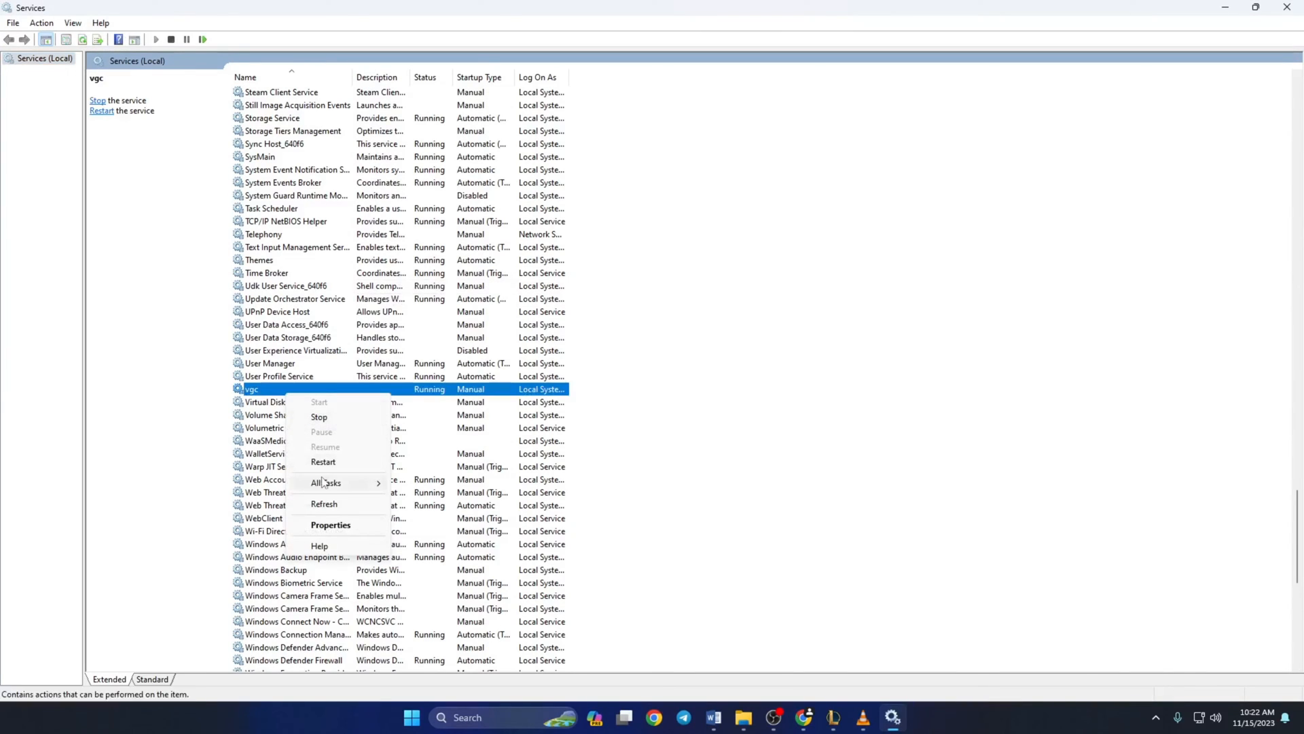
{"action": "left_click", "coordinate": [330, 523]}
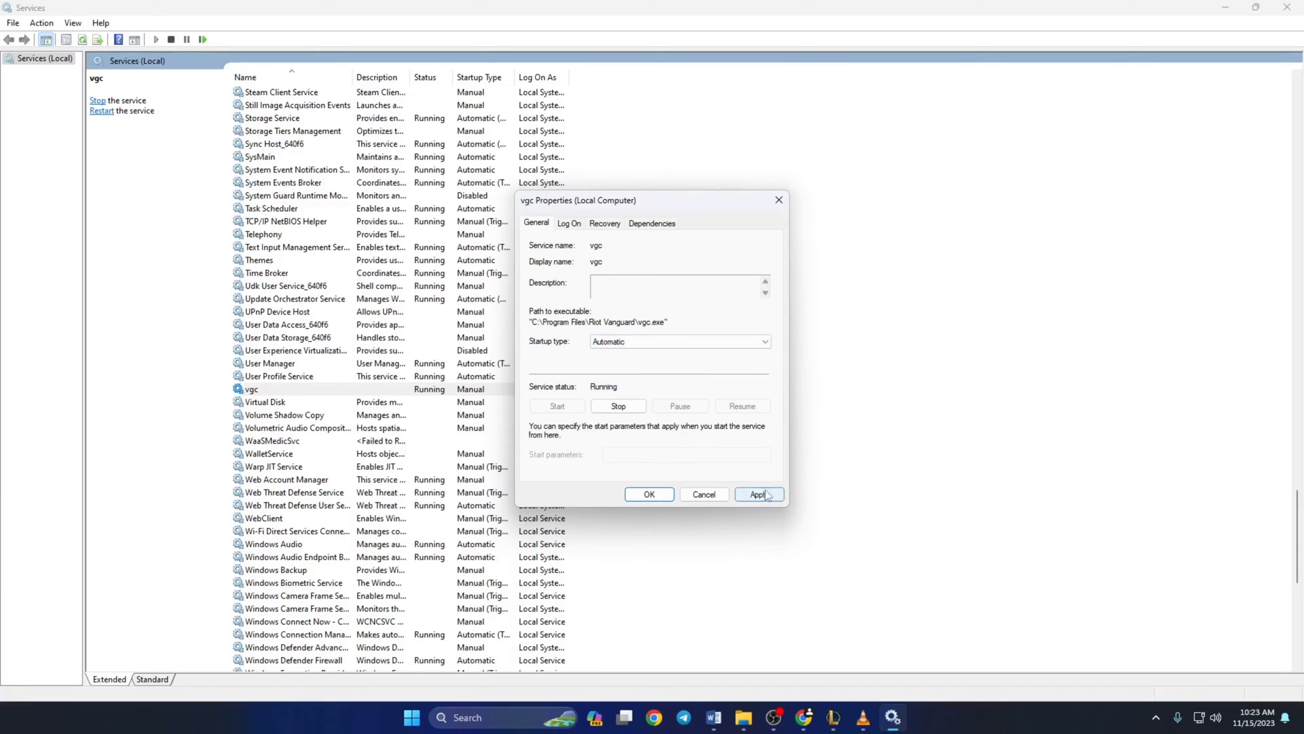
{"action": "left_click", "coordinate": [758, 494]}
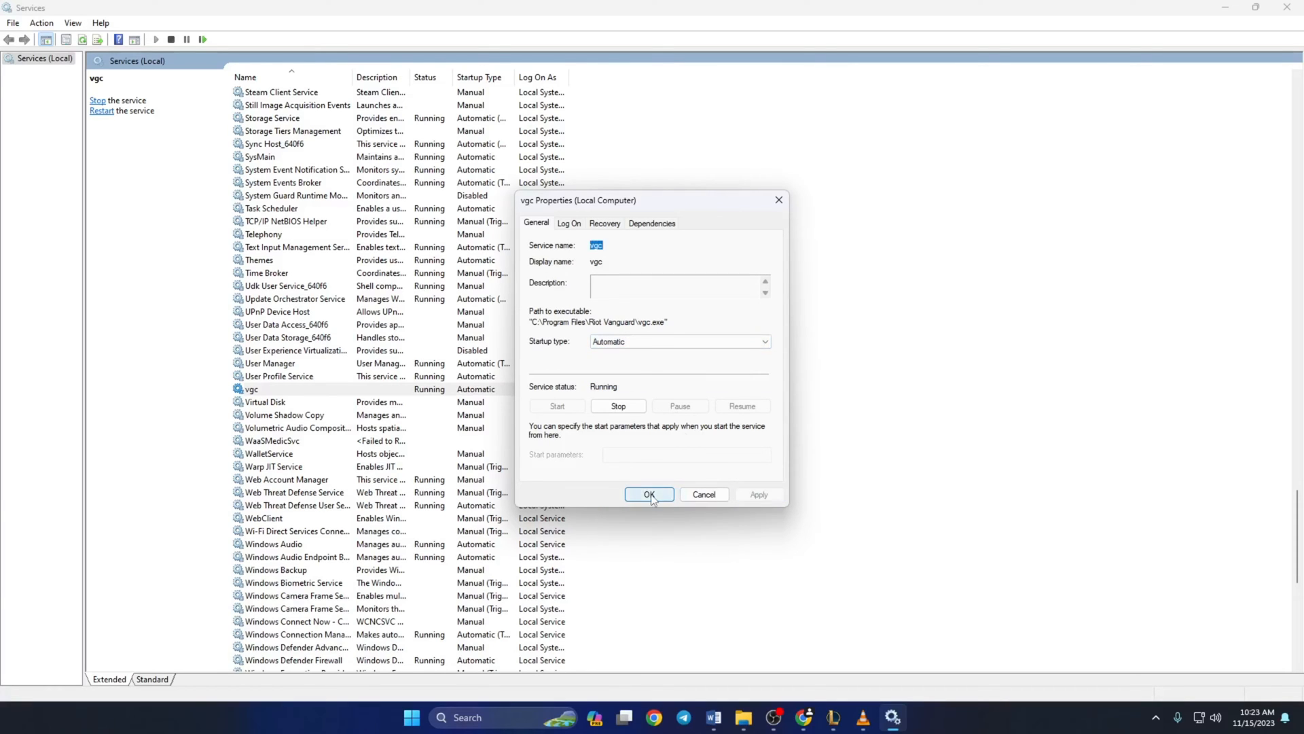
{"action": "left_click", "coordinate": [649, 494]}
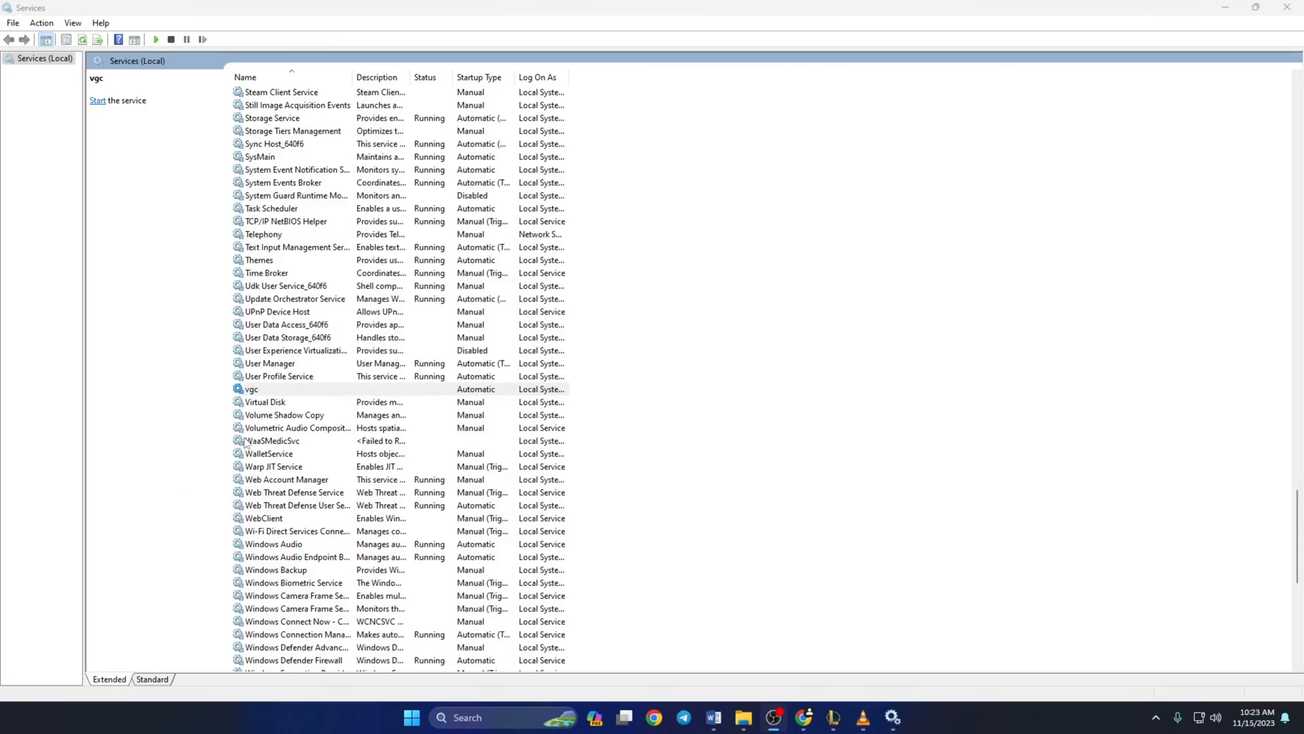
{"action": "right_click", "coordinate": [251, 388]}
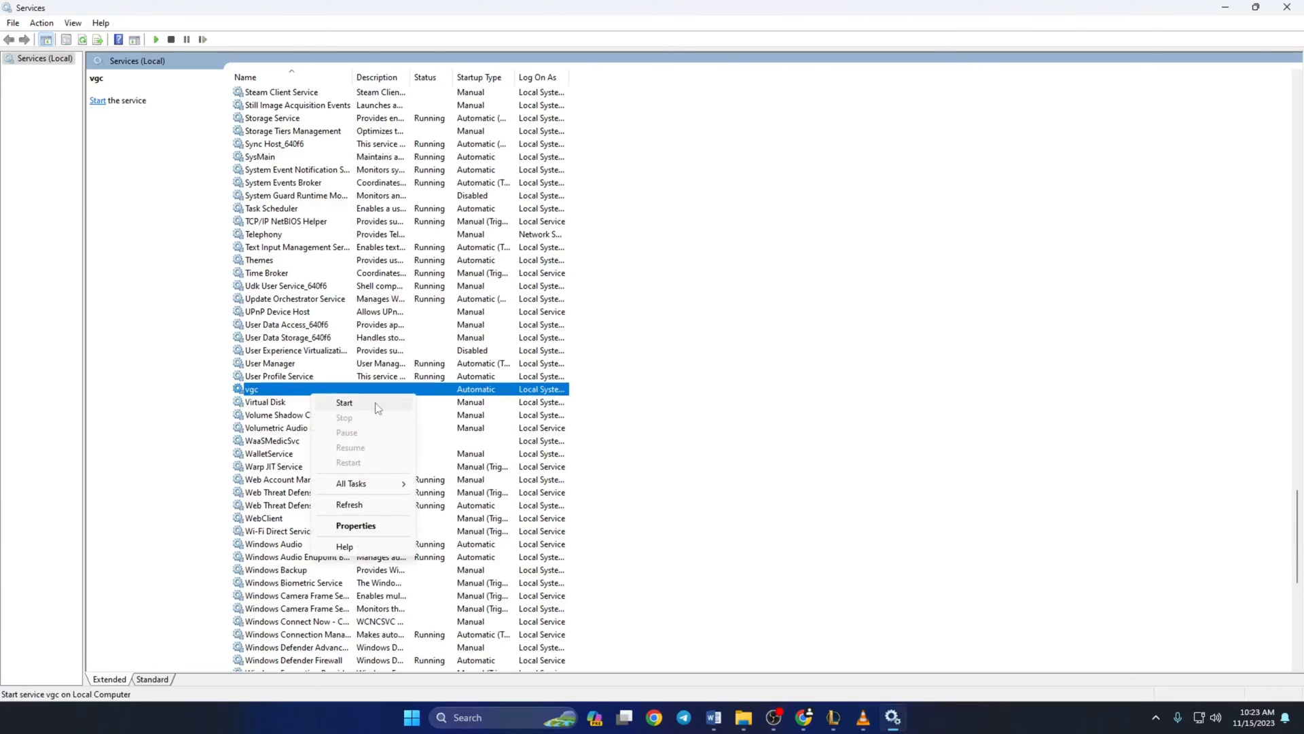
{"action": "left_click", "coordinate": [343, 403]}
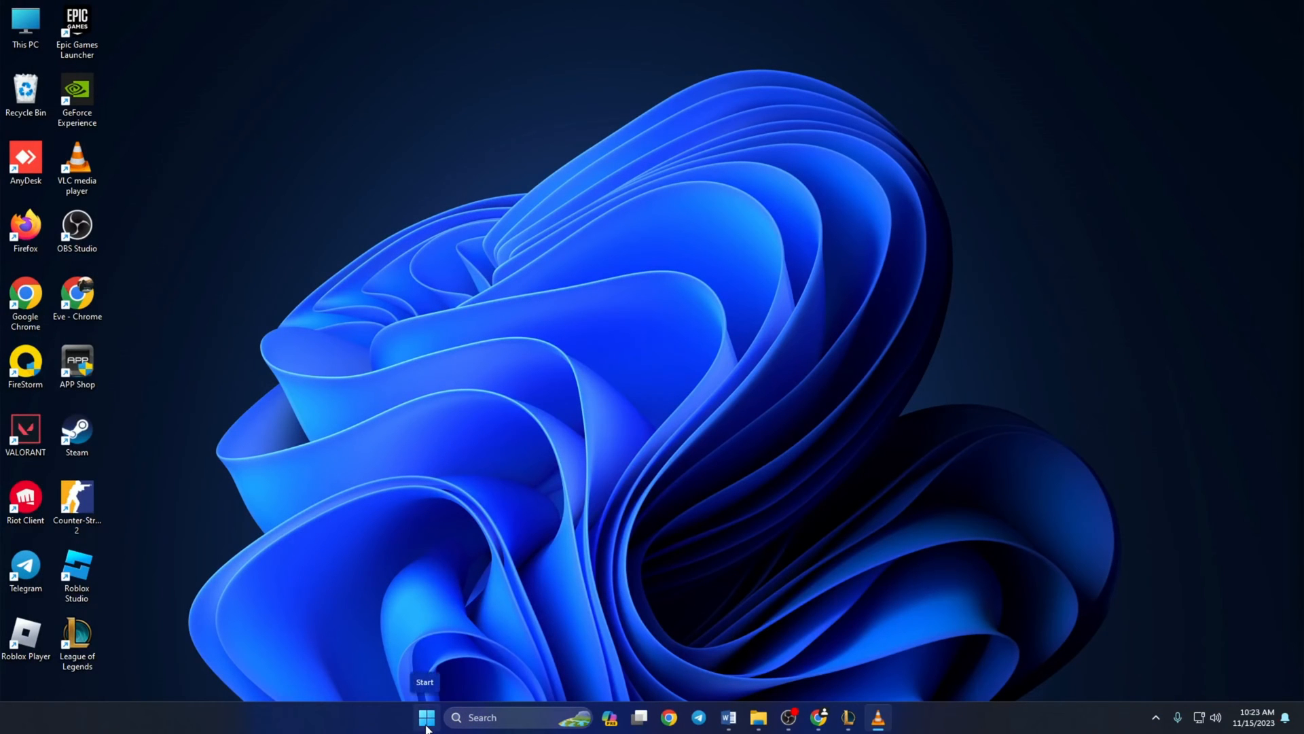
{"action": "mouse_move", "coordinate": [1135, 519]}
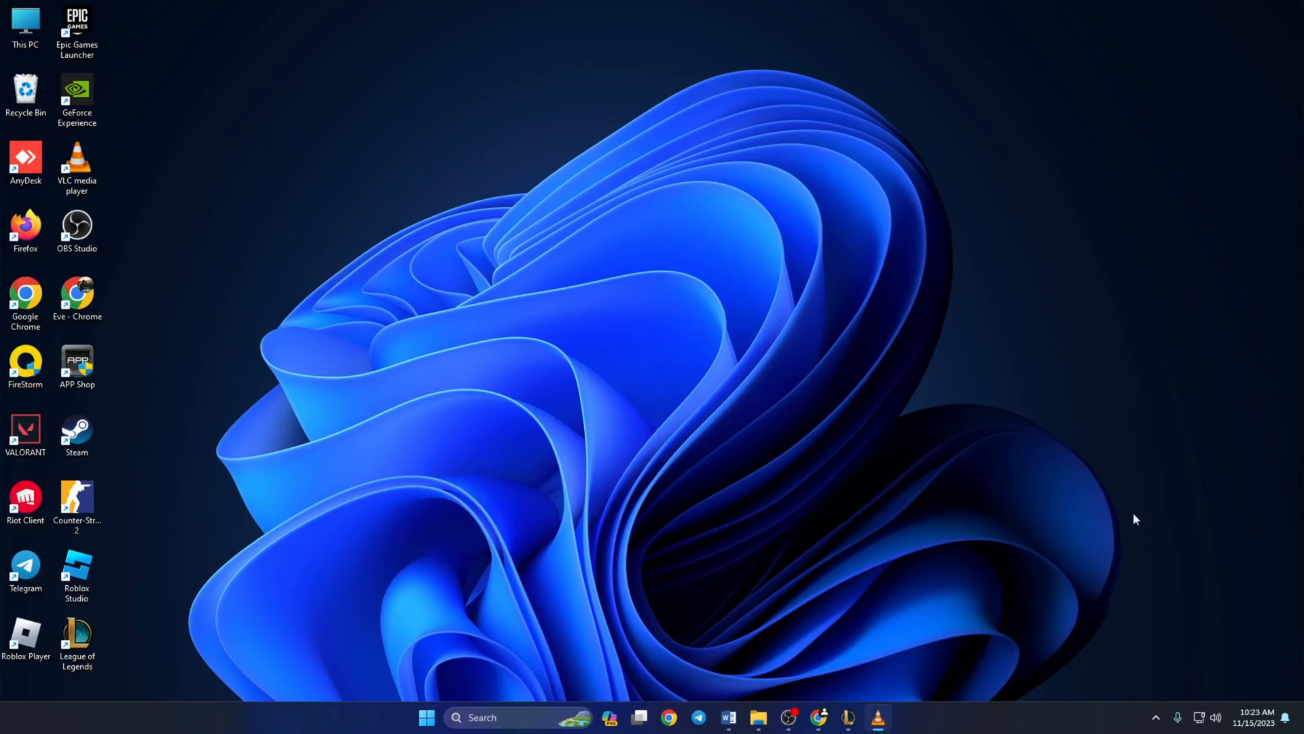
{"action": "mouse_move", "coordinate": [648, 441]}
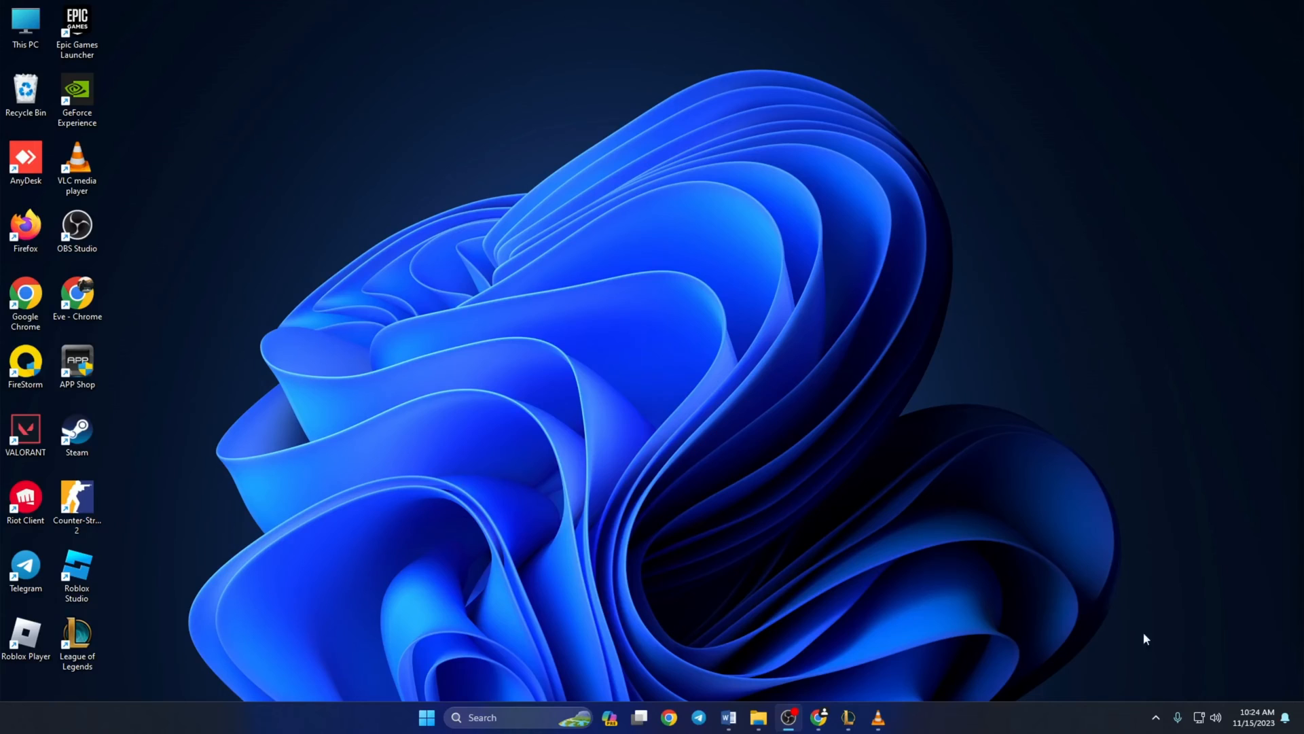
Exit Riot Vanguard from its hidden system tray icon
{"action": "left_click", "coordinate": [1155, 718]}
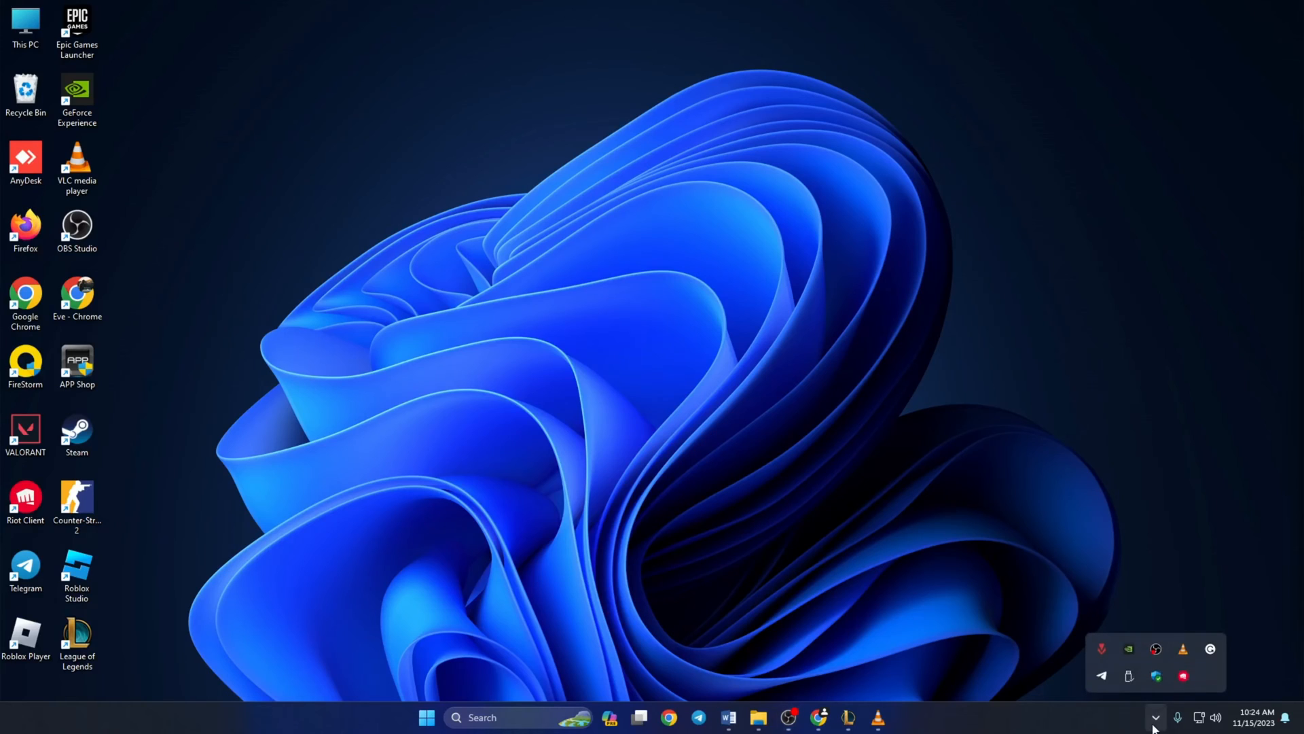
{"action": "mouse_move", "coordinate": [1101, 649]}
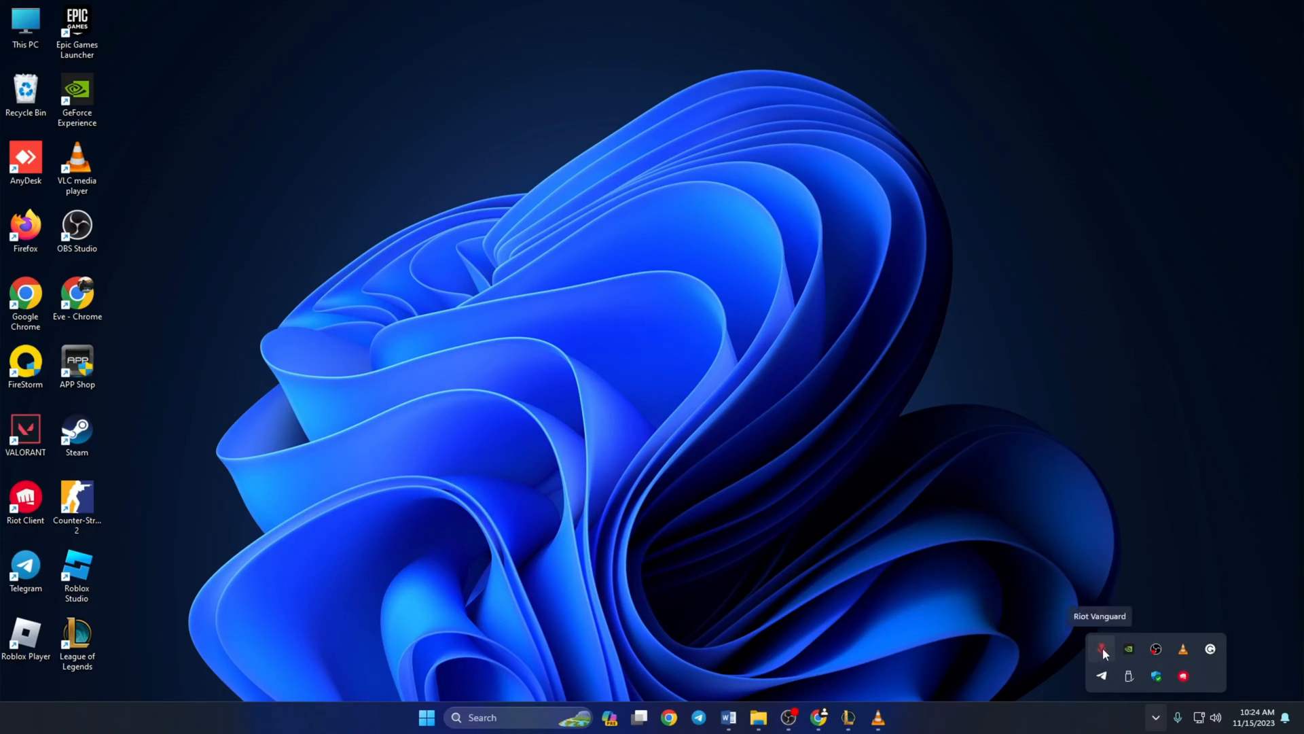
{"action": "right_click", "coordinate": [1101, 648]}
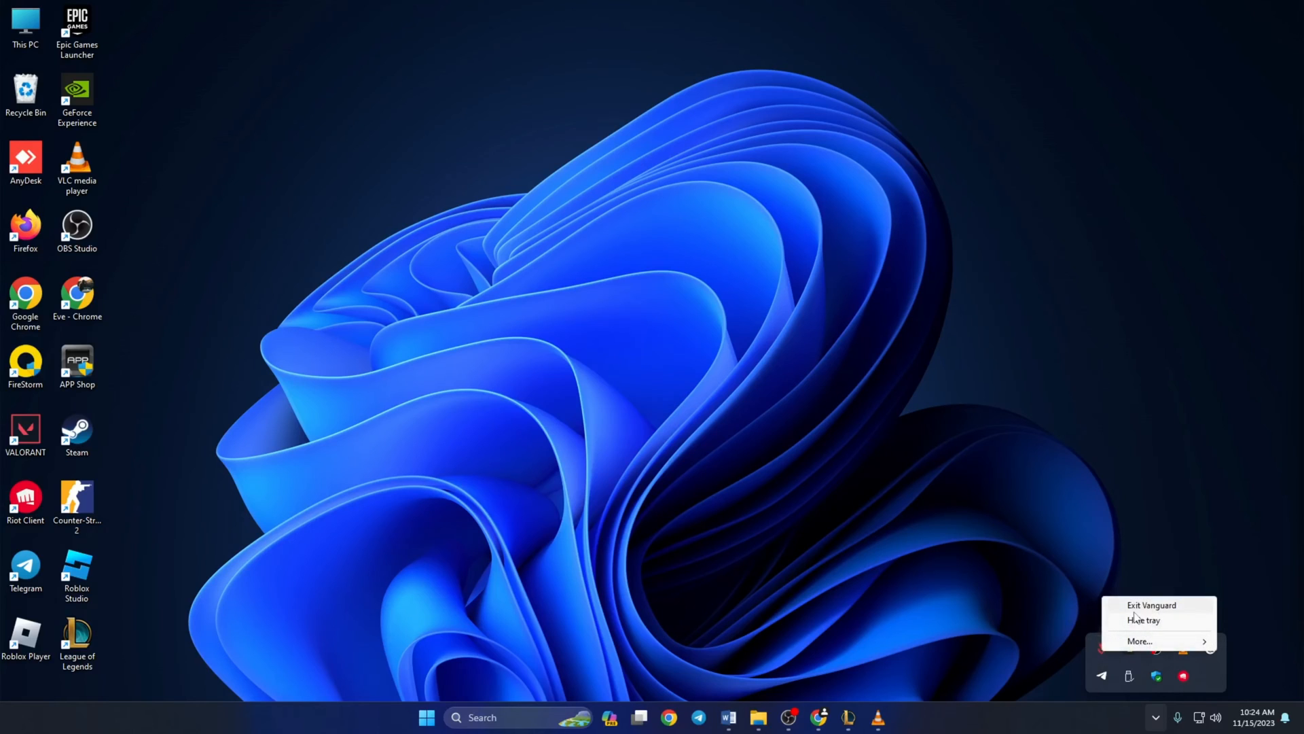
{"action": "left_click", "coordinate": [1150, 604]}
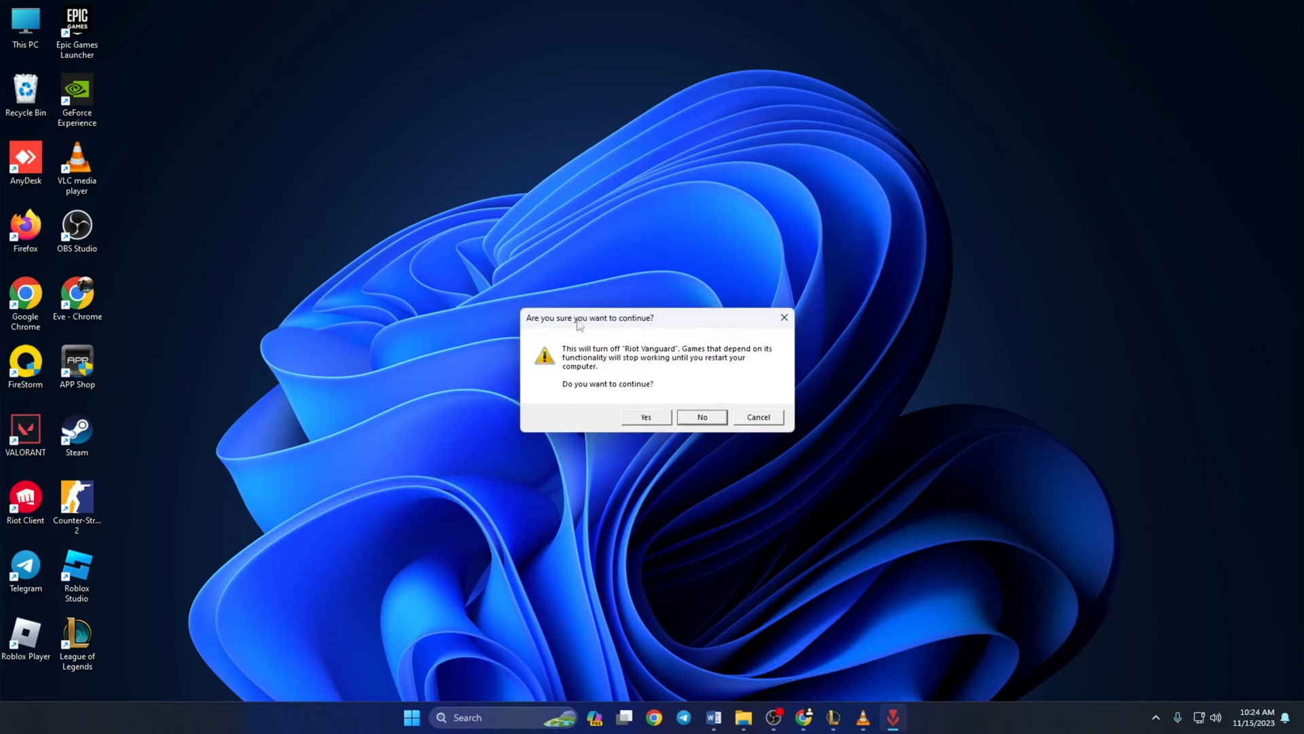
{"action": "mouse_move", "coordinate": [652, 426]}
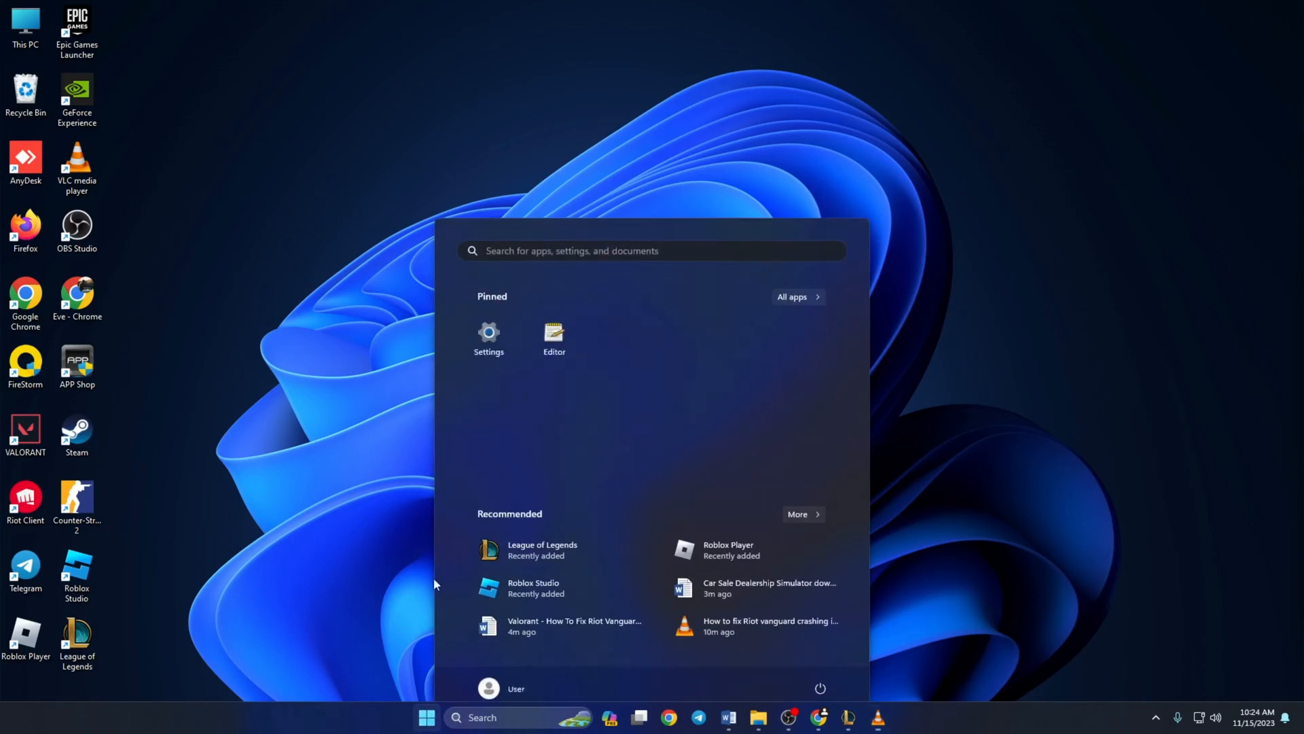
Uninstall Riot Vanguard from Settings' installed apps, approving the confirmation and admin prompts
{"action": "left_click", "coordinate": [488, 333]}
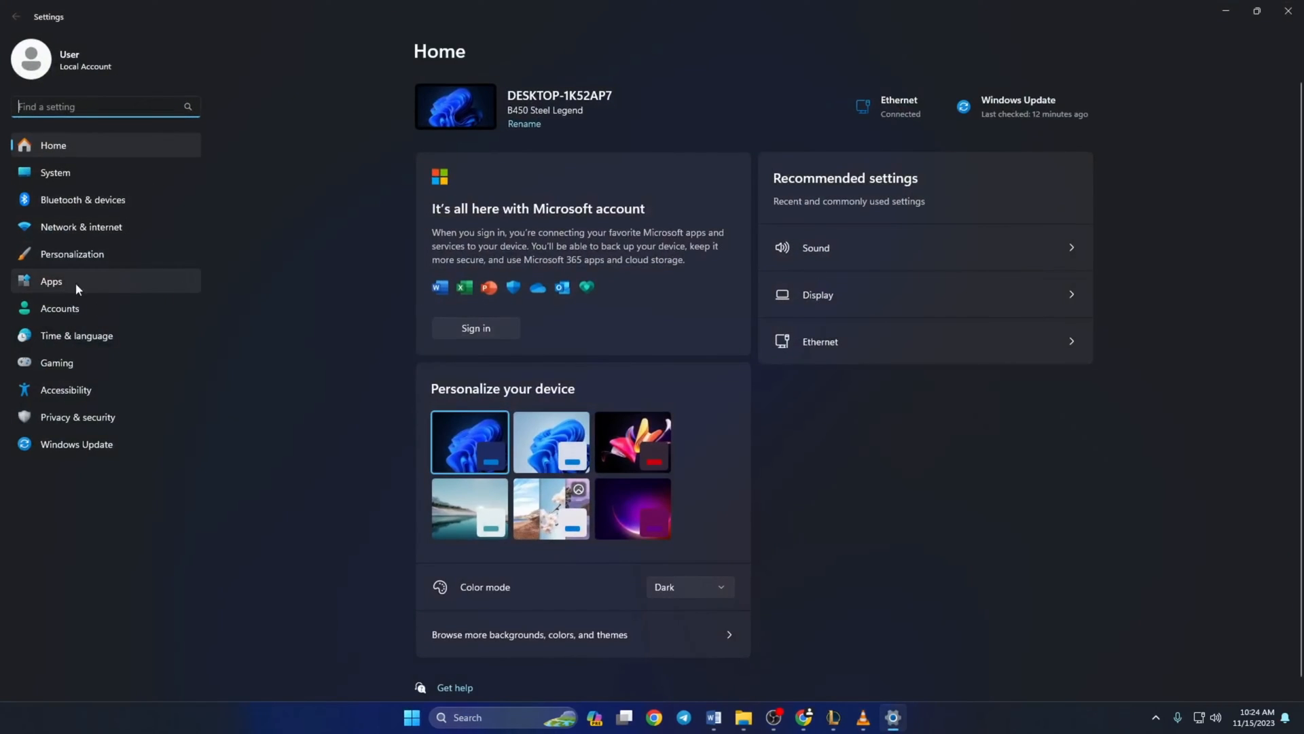
{"action": "left_click", "coordinate": [51, 281]}
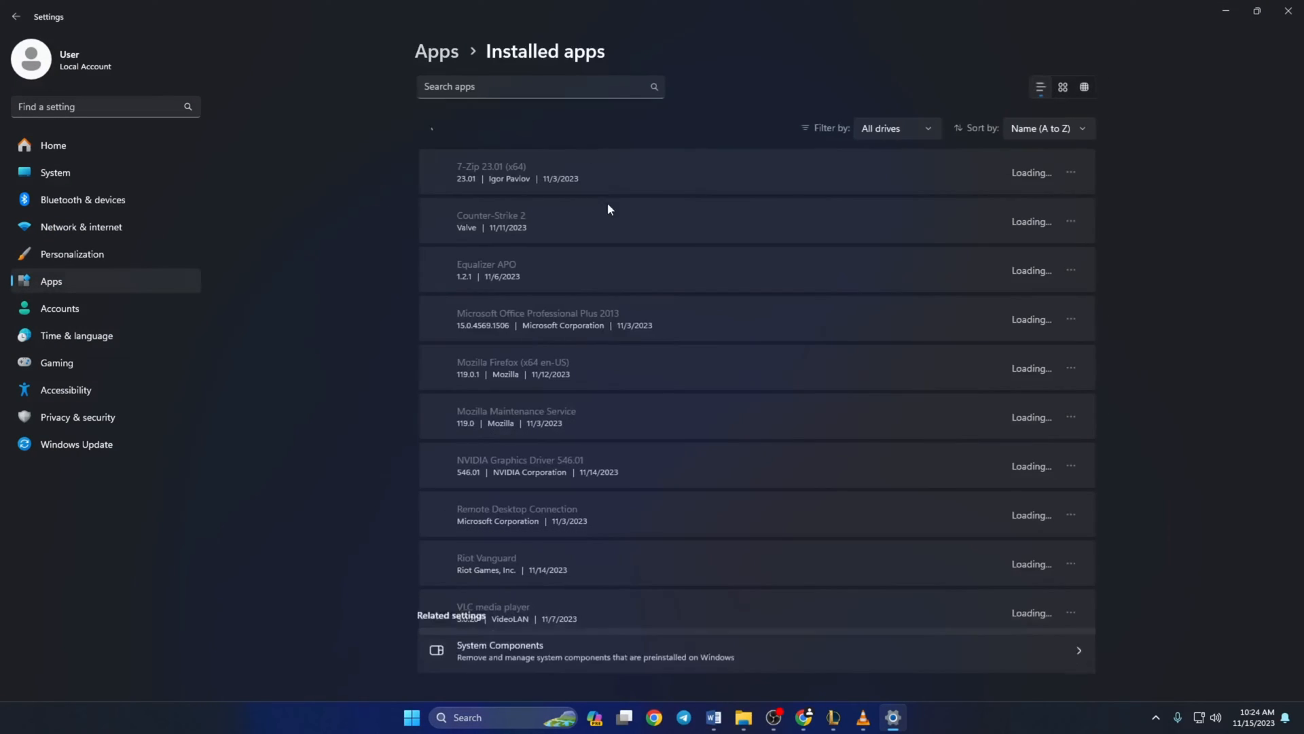
{"action": "scroll", "scroll_direction": "down", "scroll_amount": 3}
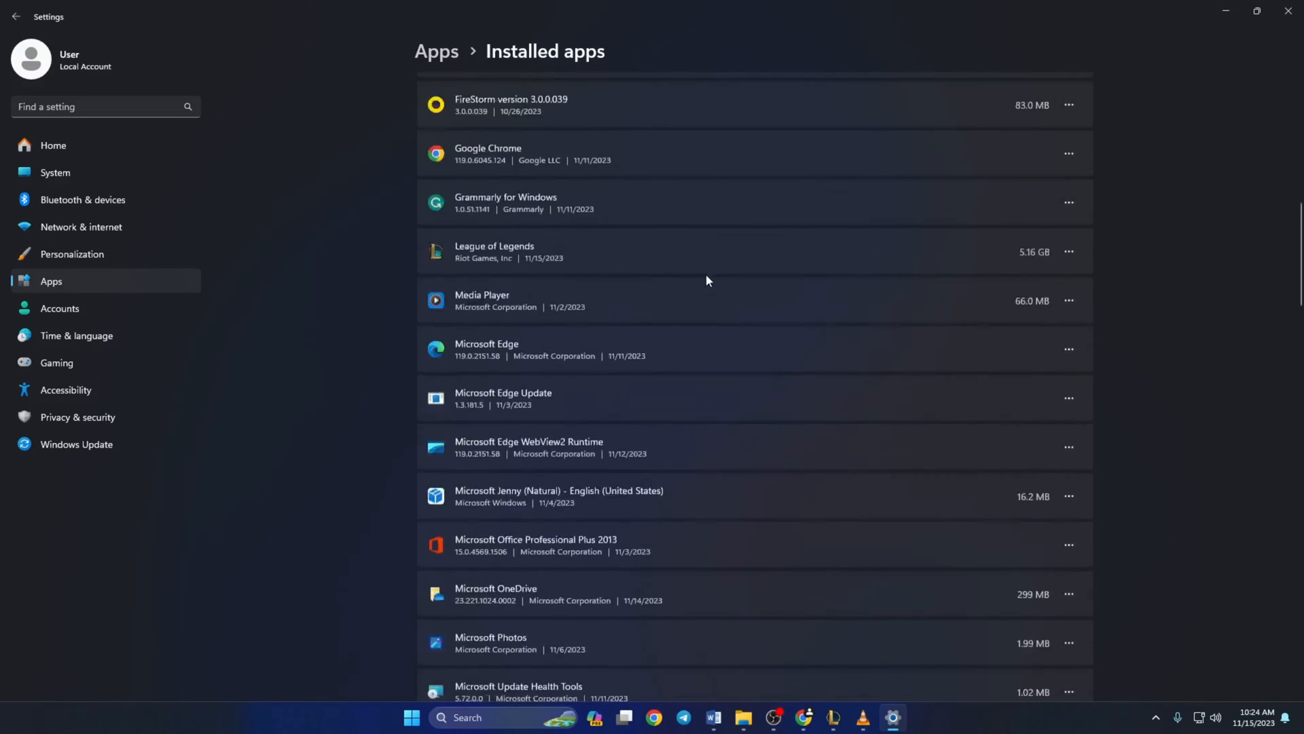
{"action": "scroll", "scroll_direction": "down", "scroll_amount": 3}
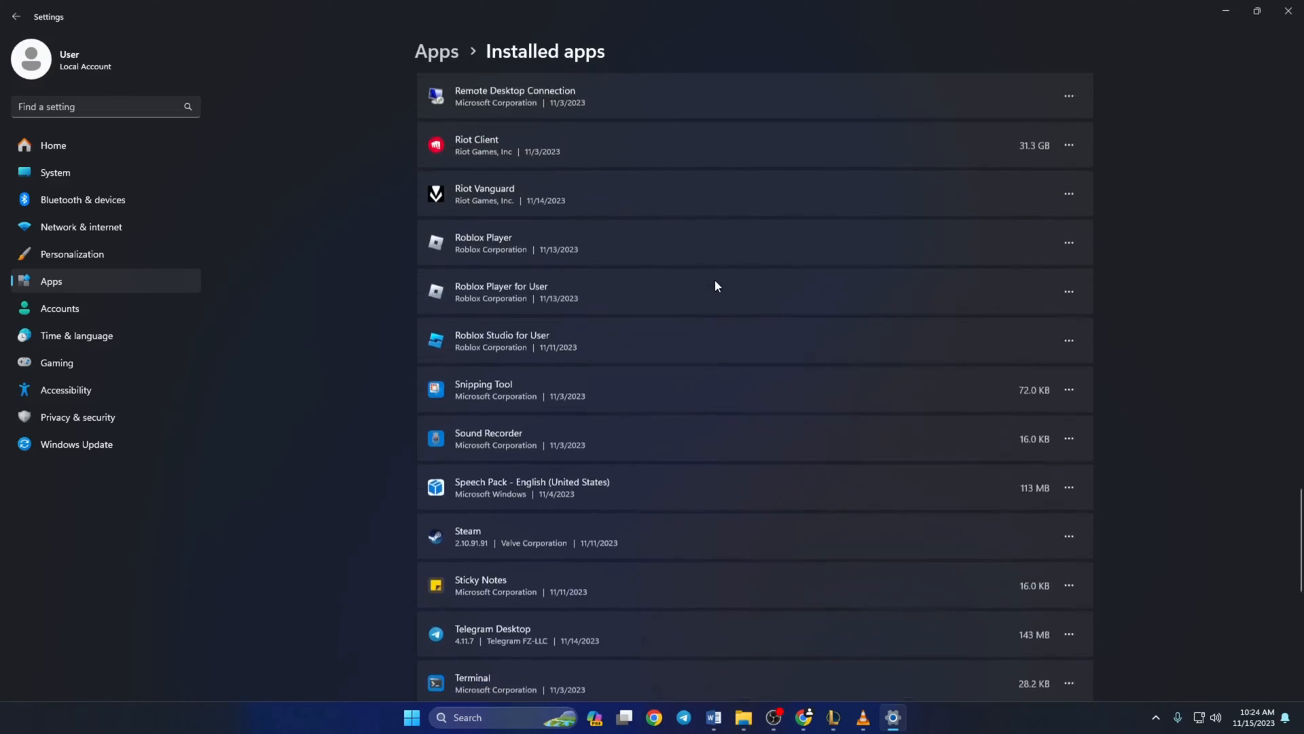
{"action": "scroll", "scroll_direction": "up", "scroll_amount": 3}
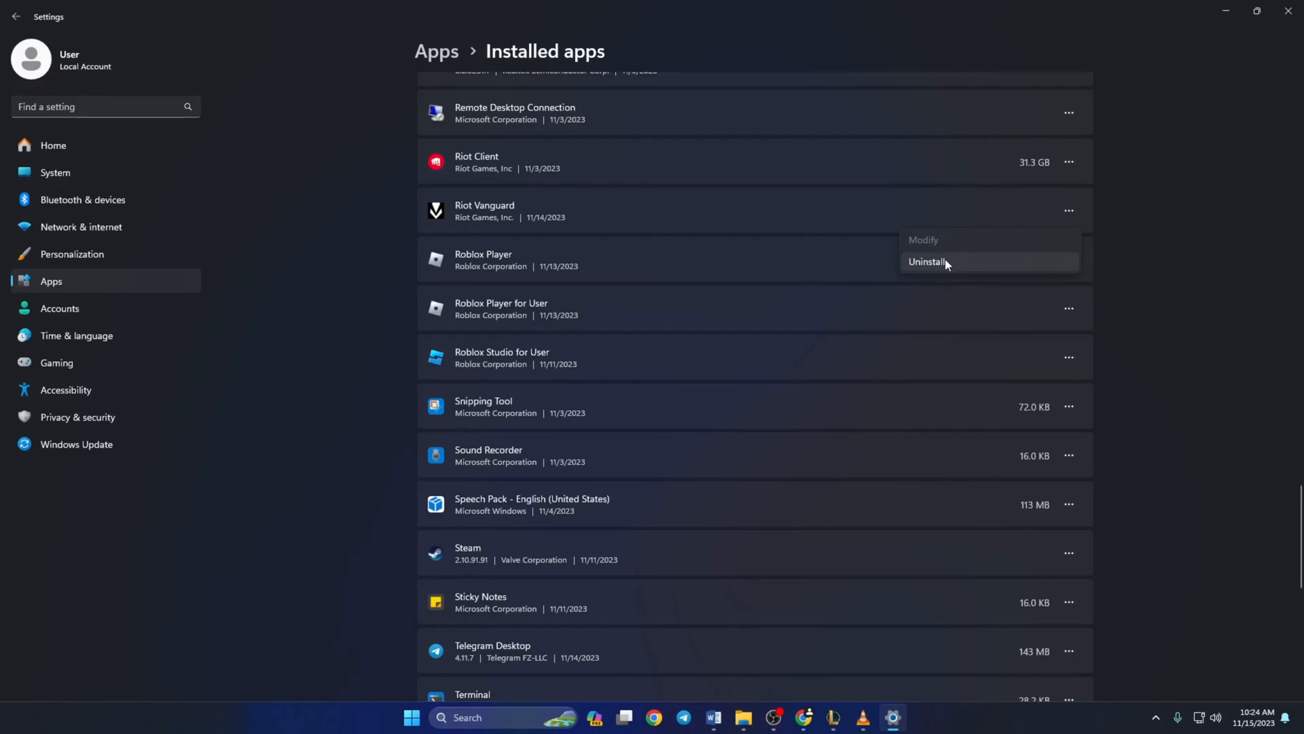
{"action": "left_click", "coordinate": [925, 261]}
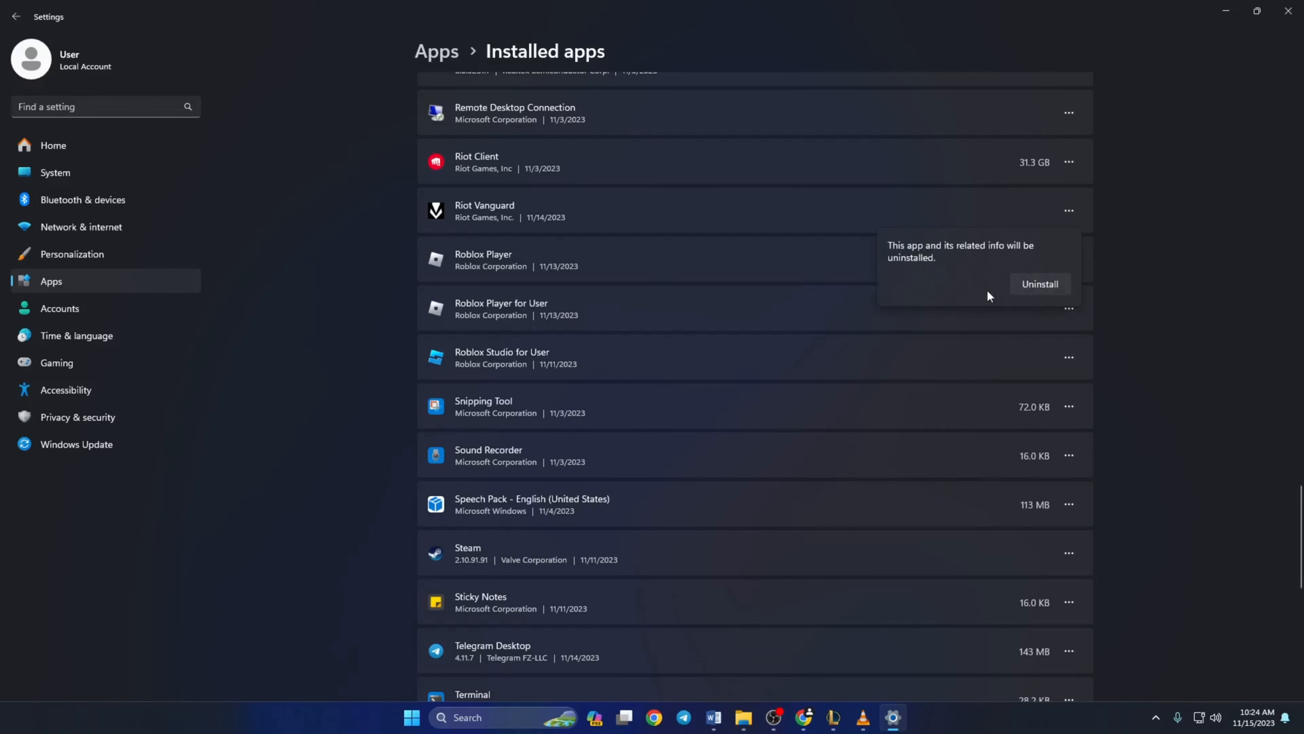
{"action": "left_click", "coordinate": [1038, 284]}
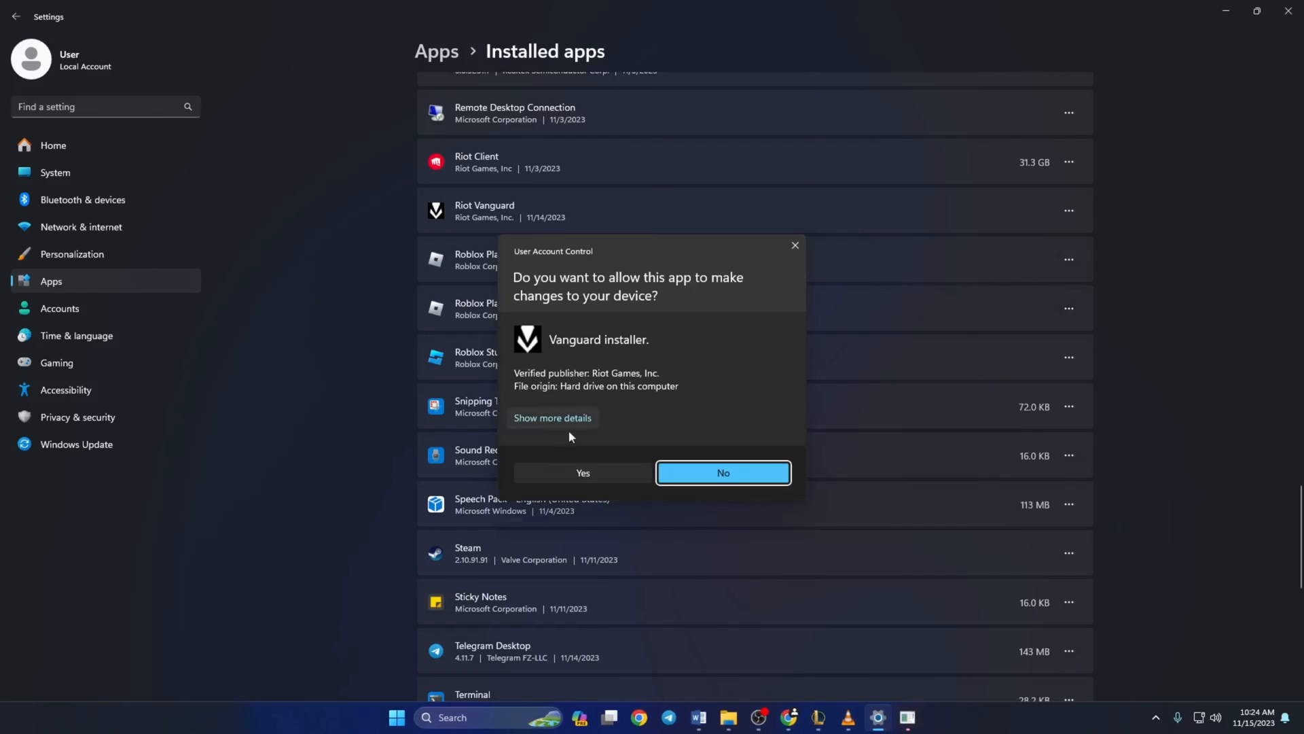
{"action": "left_click", "coordinate": [722, 472]}
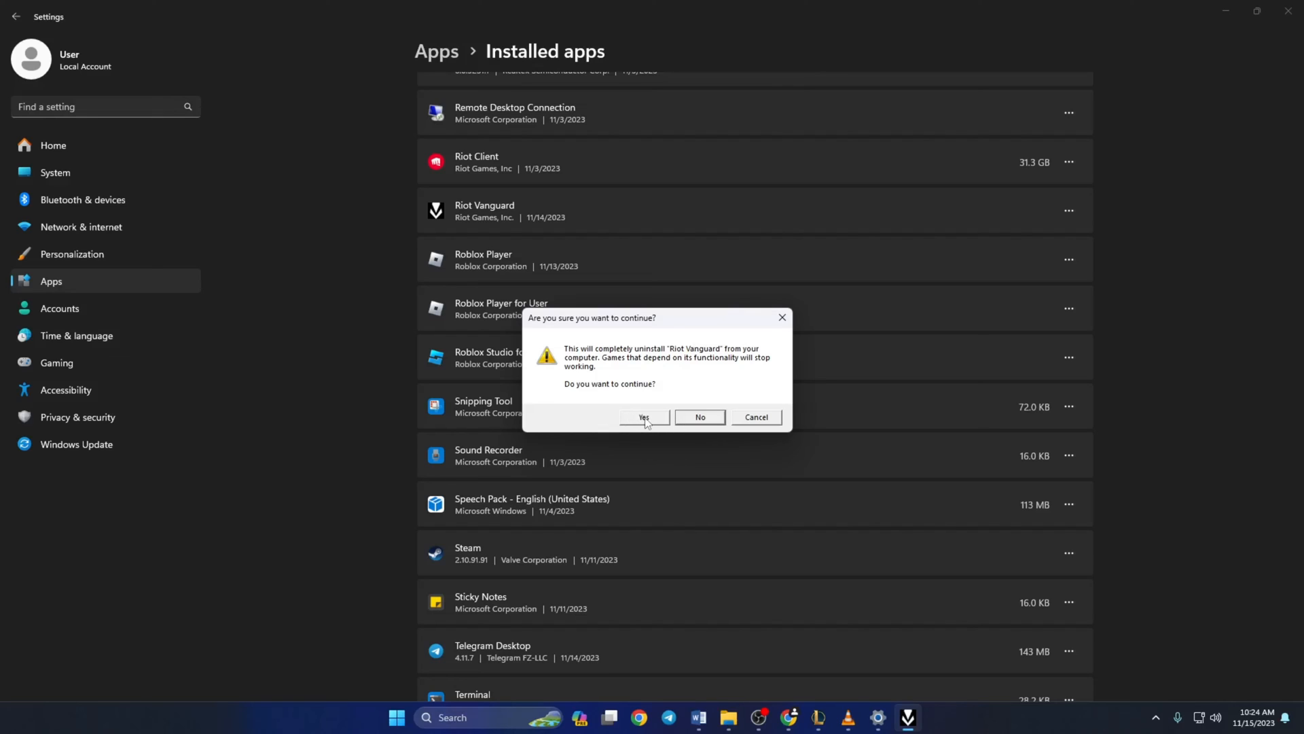
{"action": "left_click", "coordinate": [643, 416]}
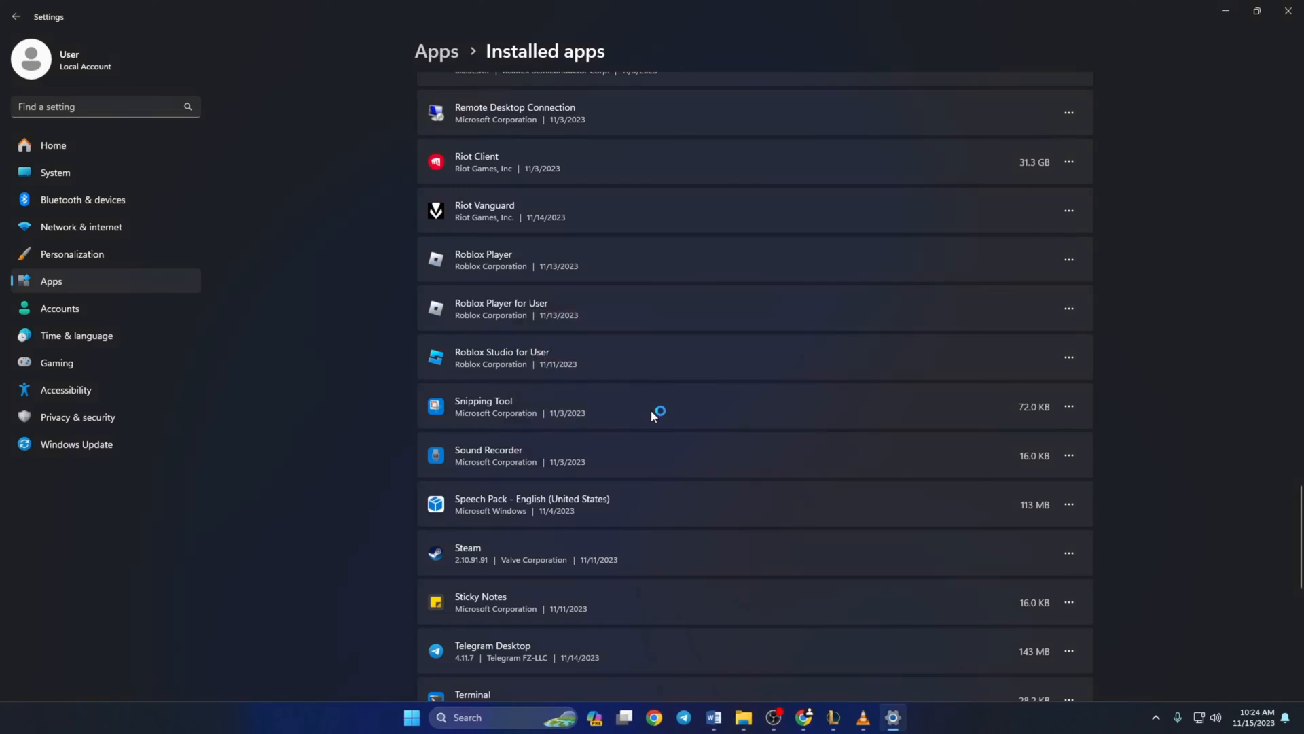
{"action": "mouse_move", "coordinate": [652, 415]}
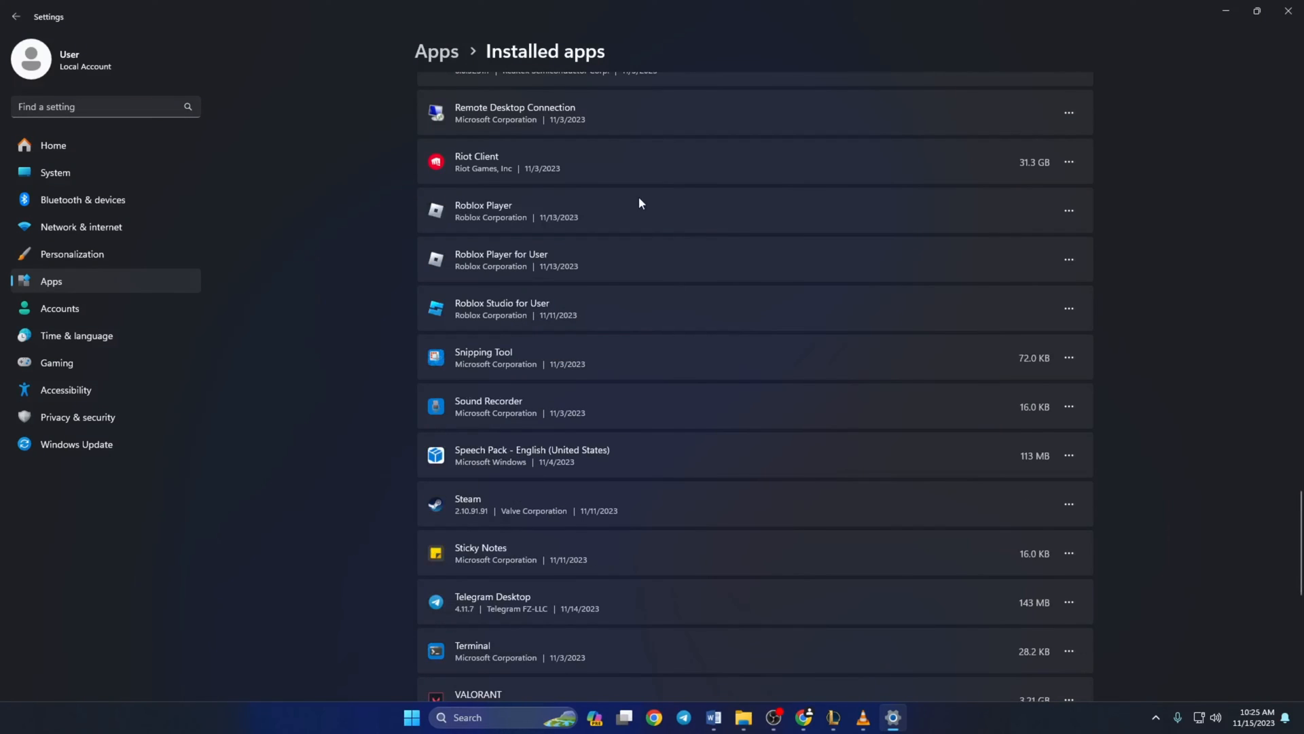
Restart the PC from the Start menu power options
{"action": "left_click", "coordinate": [411, 717]}
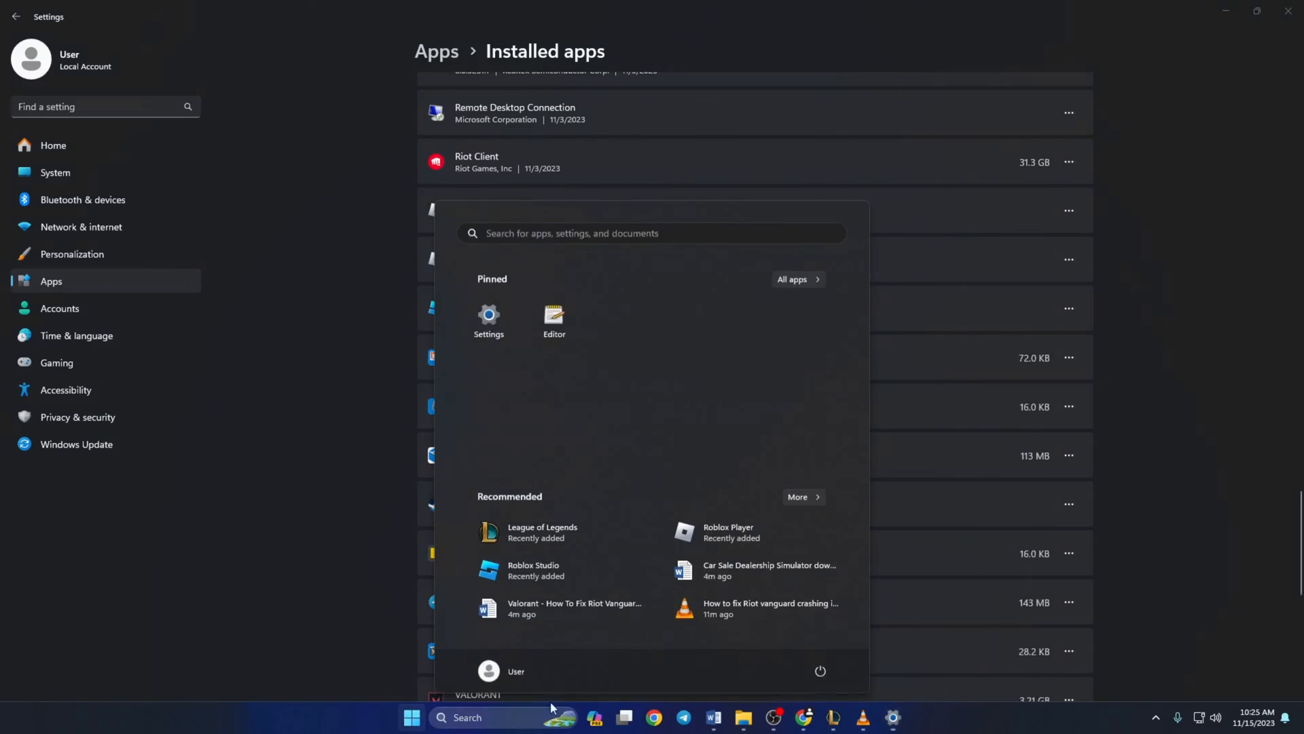
{"action": "left_click", "coordinate": [820, 671]}
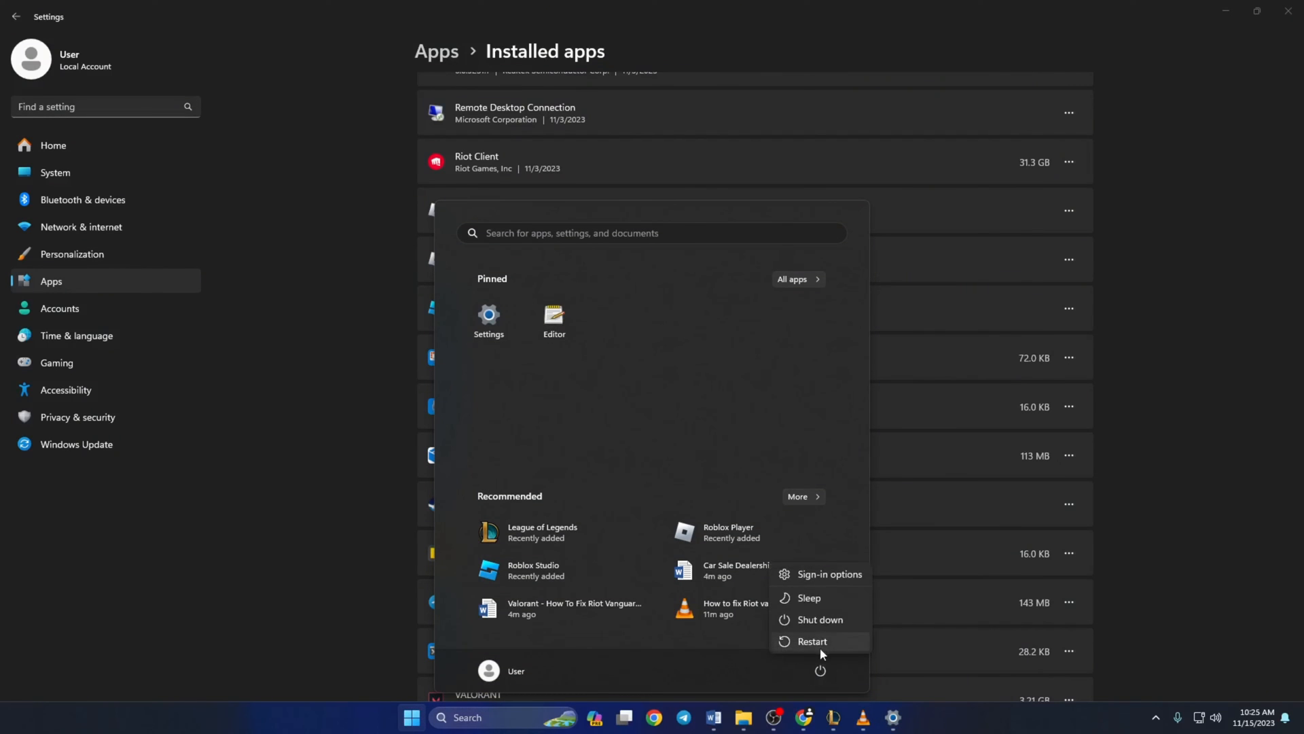
{"action": "left_click", "coordinate": [812, 640]}
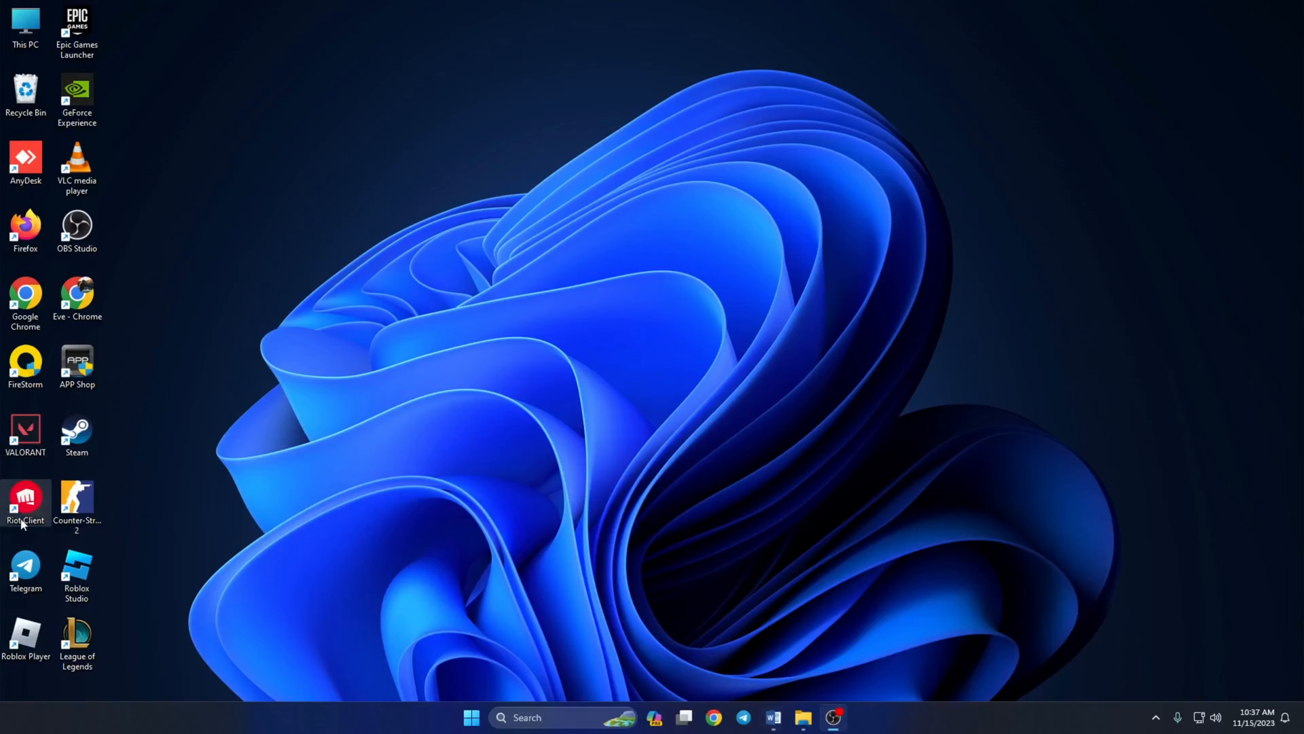
{"action": "mouse_move", "coordinate": [25, 500]}
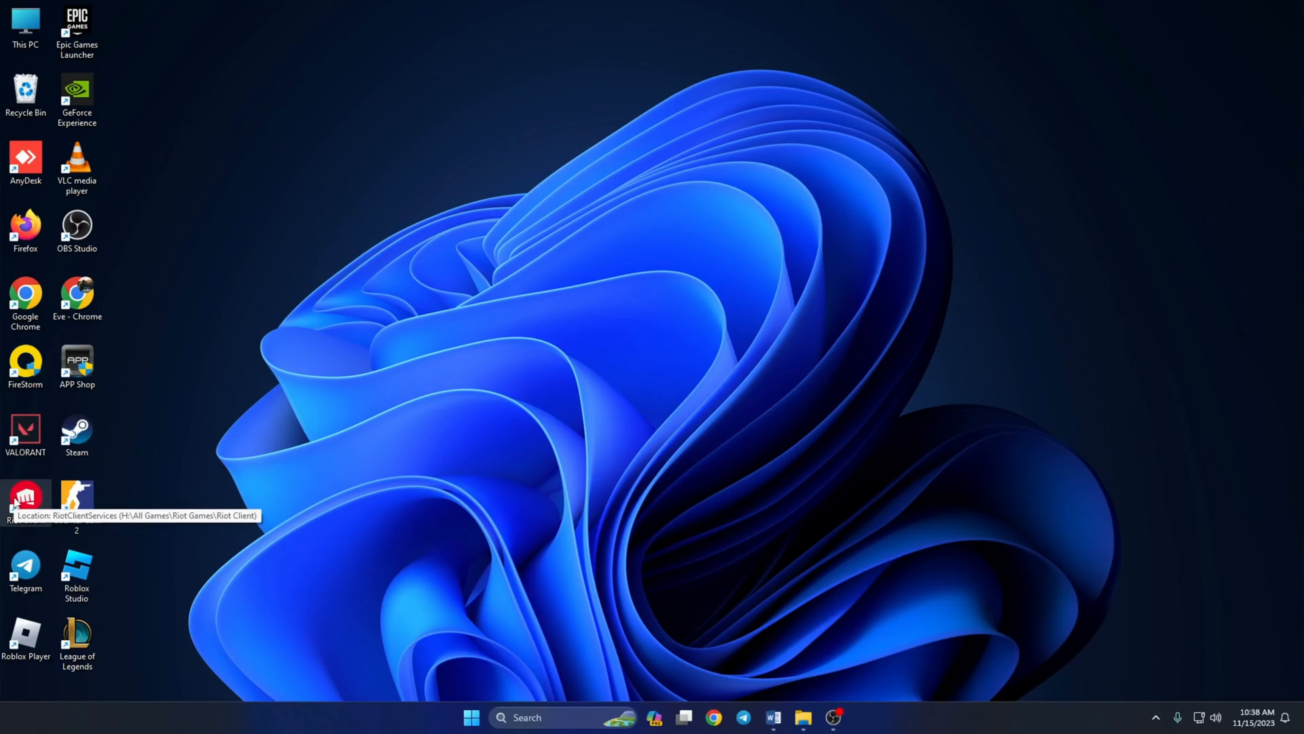
Launch Riot Client, run the VALORANT update to reinstall Vanguard, and show power options
{"action": "double_click", "coordinate": [25, 499]}
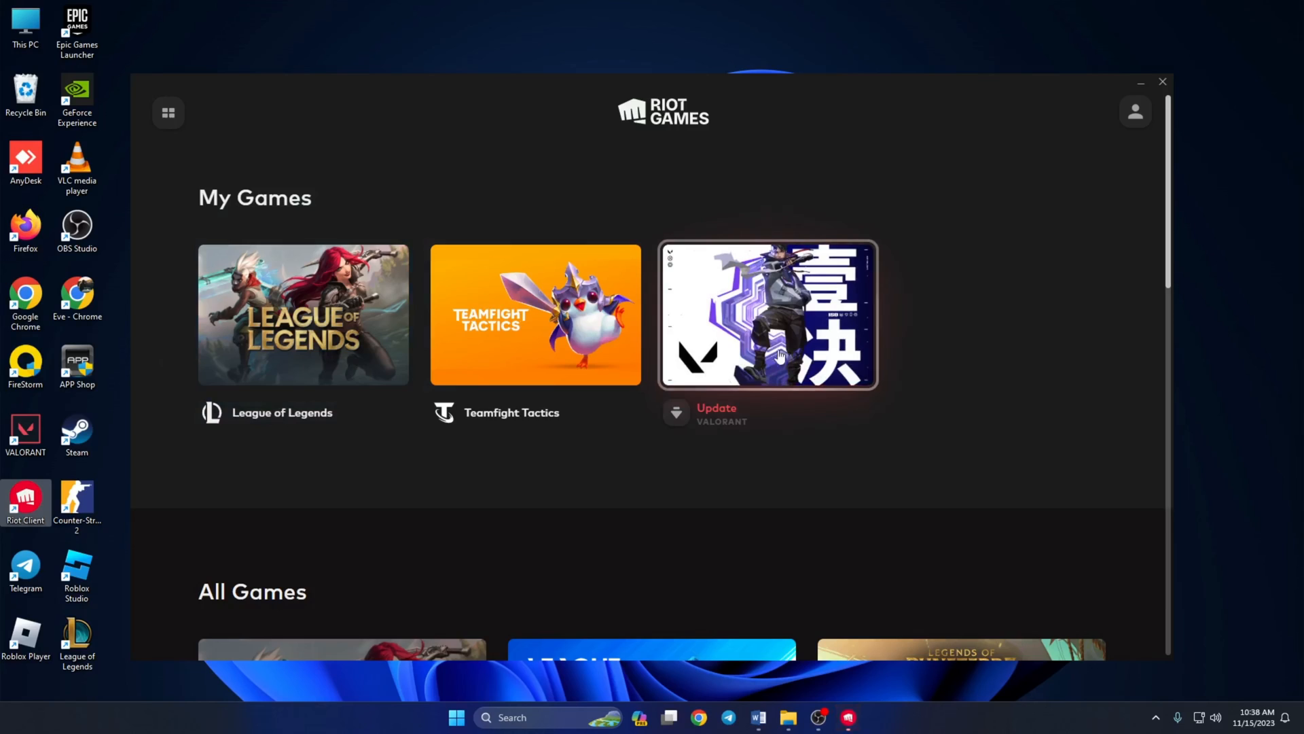
{"action": "left_click", "coordinate": [767, 313]}
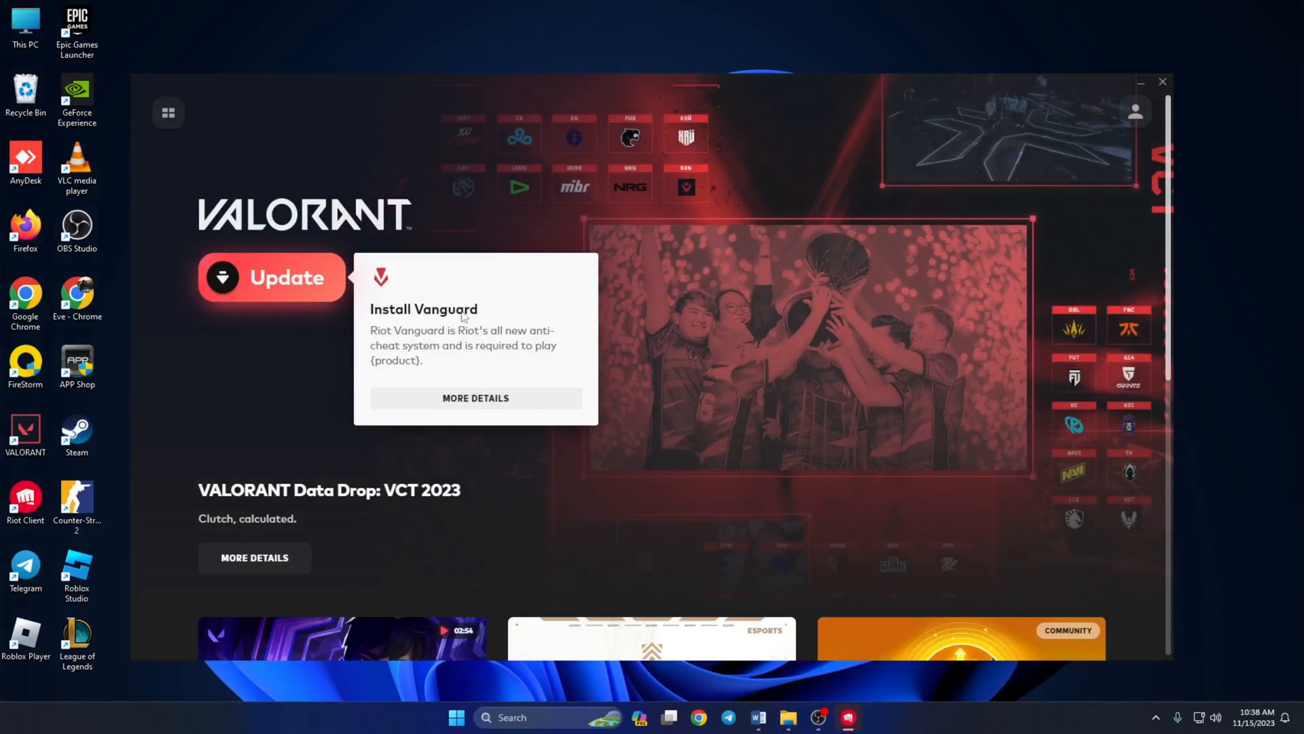
{"action": "left_click", "coordinate": [287, 277]}
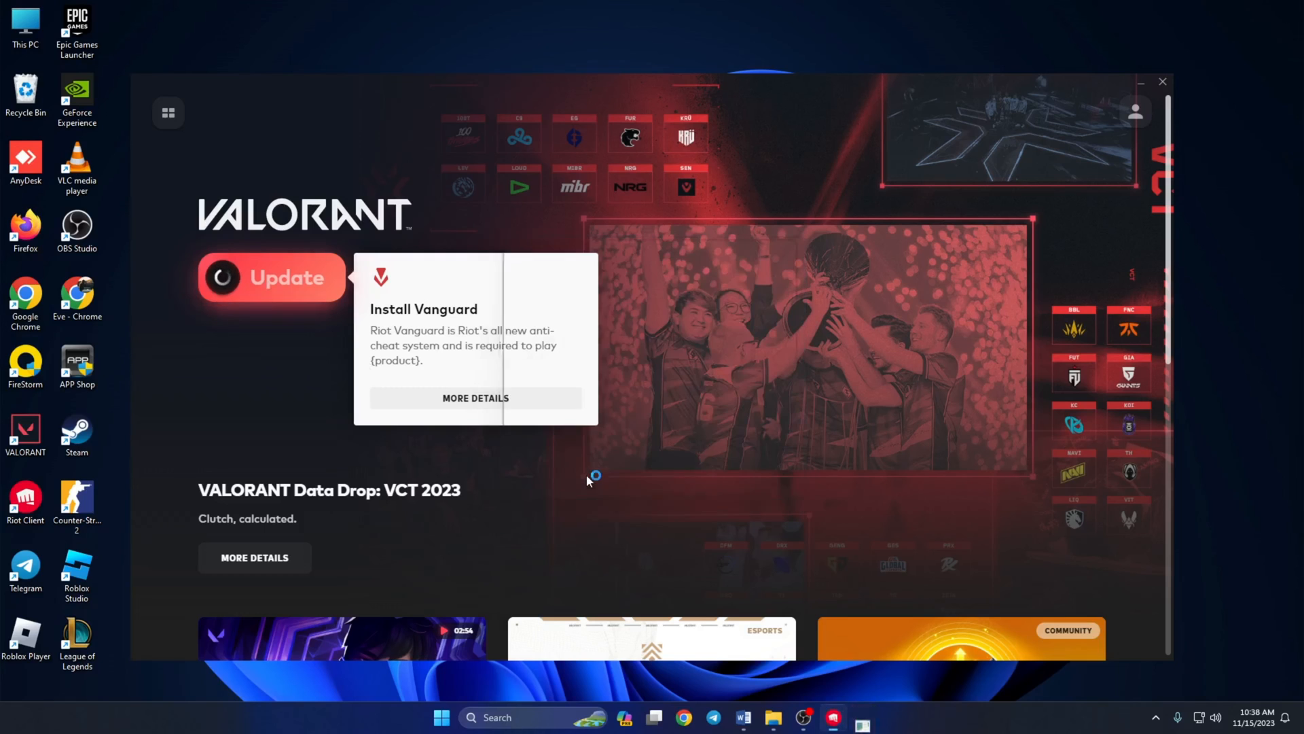
{"action": "left_click", "coordinate": [441, 717]}
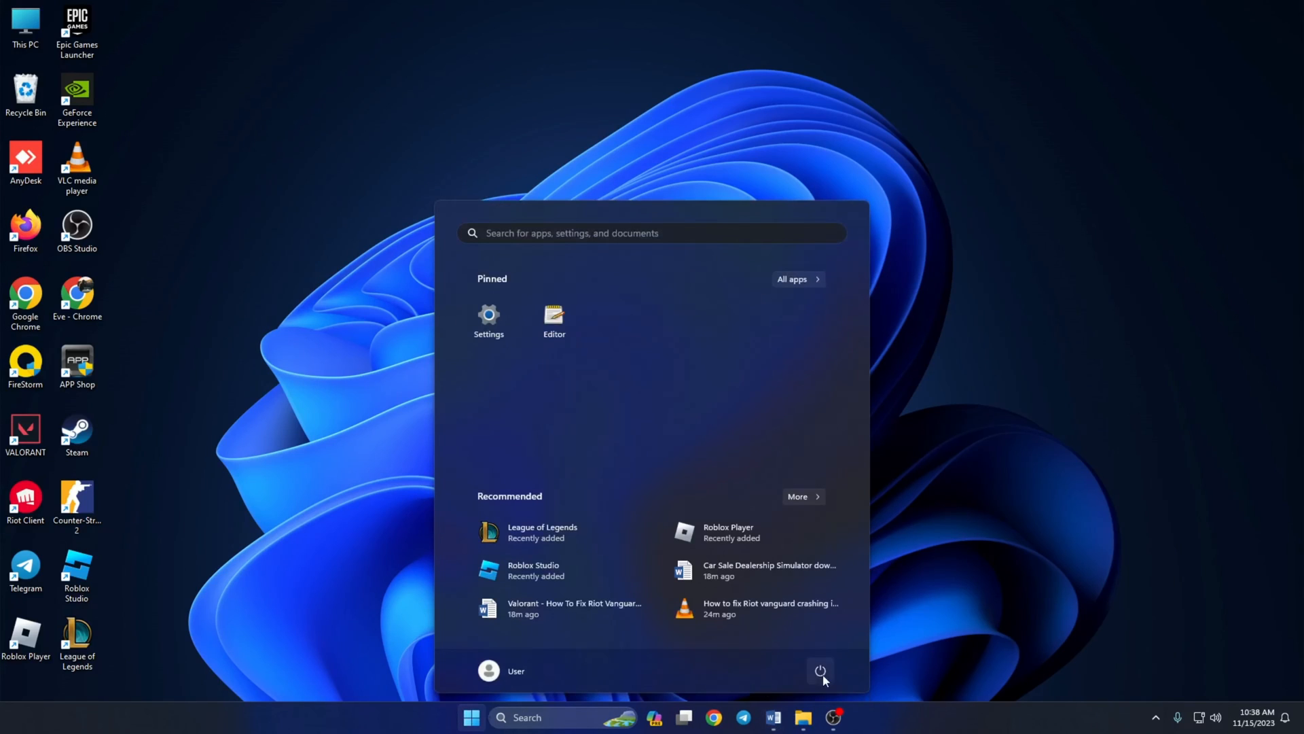
{"action": "left_click", "coordinate": [820, 670]}
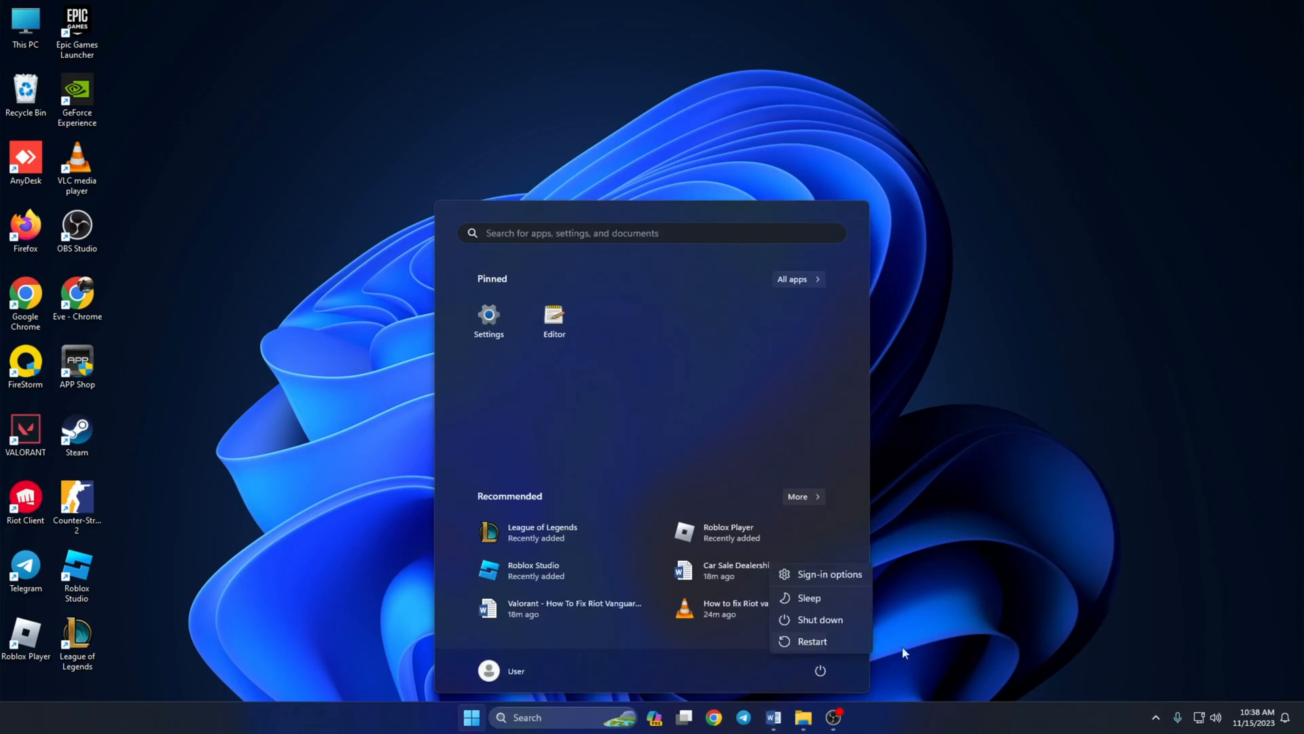